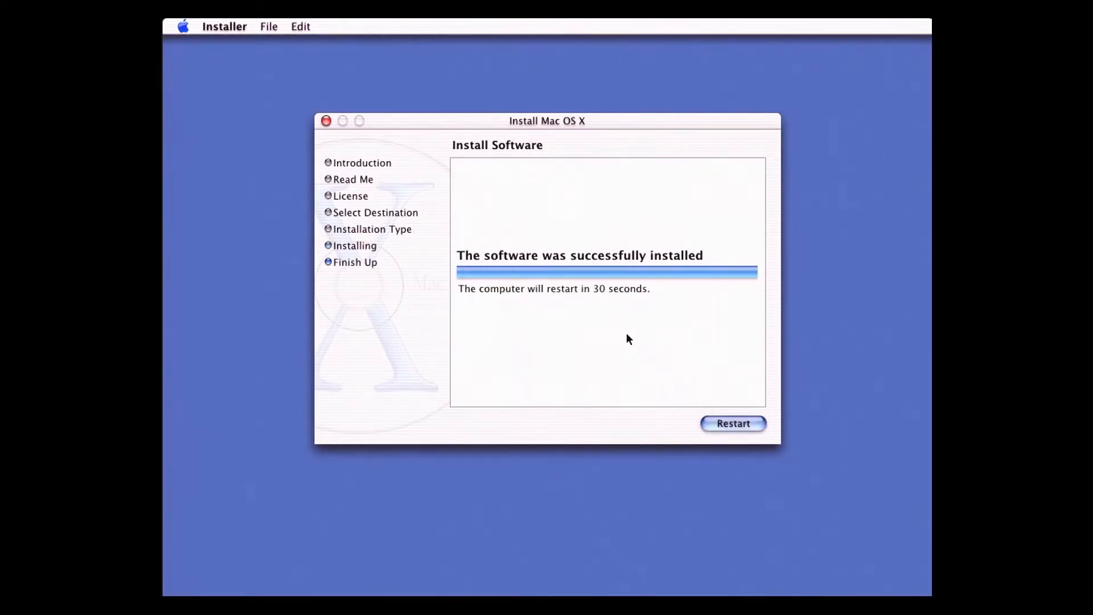
mouse_move(690, 428)
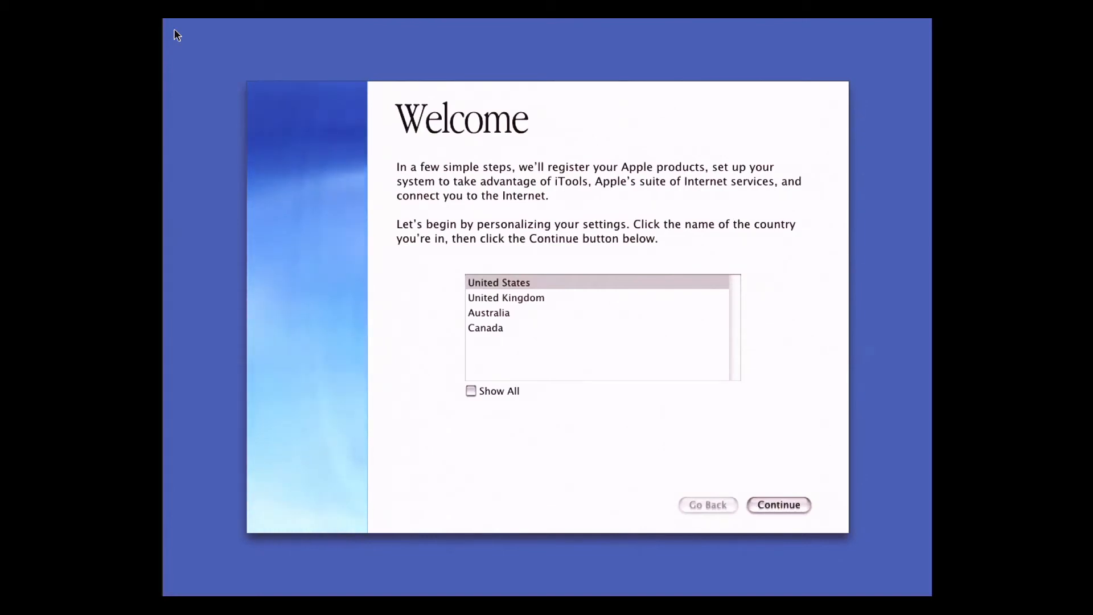
mouse_move(175, 30)
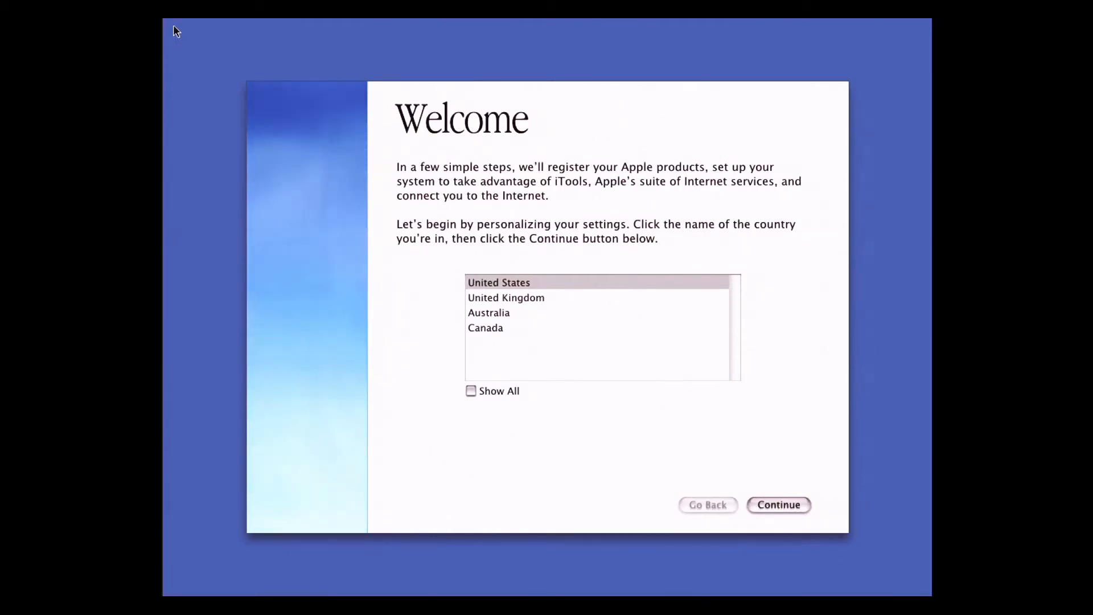
- Choose United Kingdom as the country and continue to Registration Information
click(506, 299)
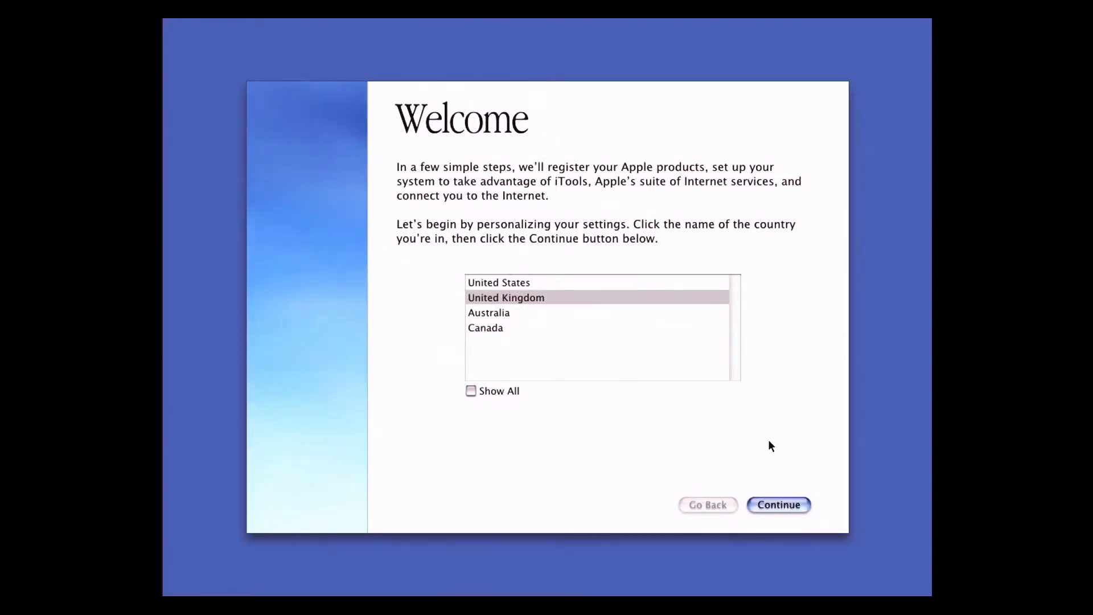
click(779, 506)
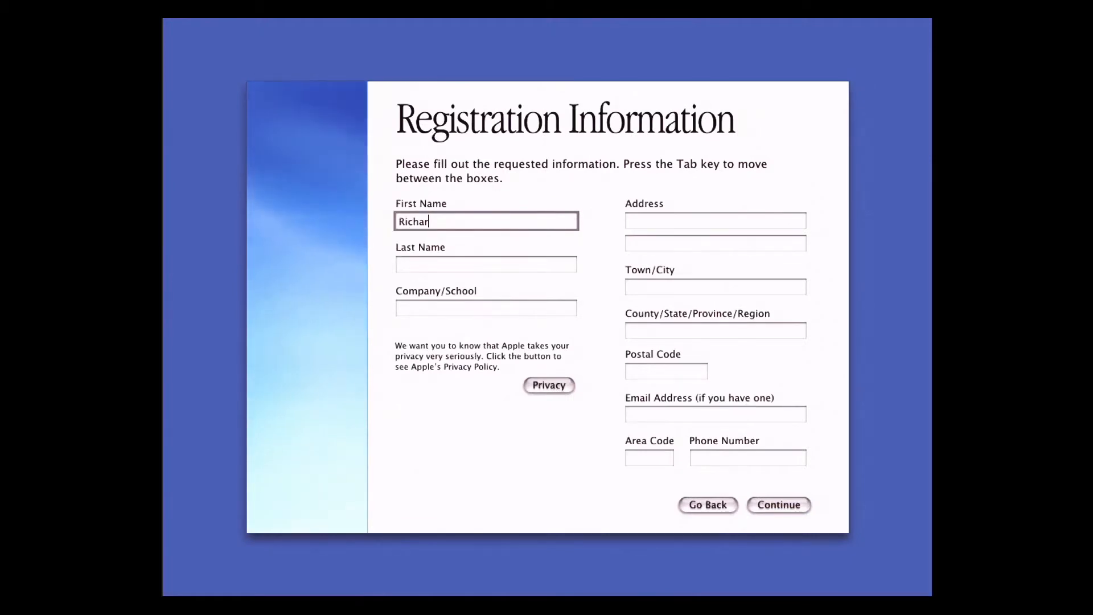
- Enter surname Harris, address 1, Townville, county West Sussex and the postcode
text(Harris)
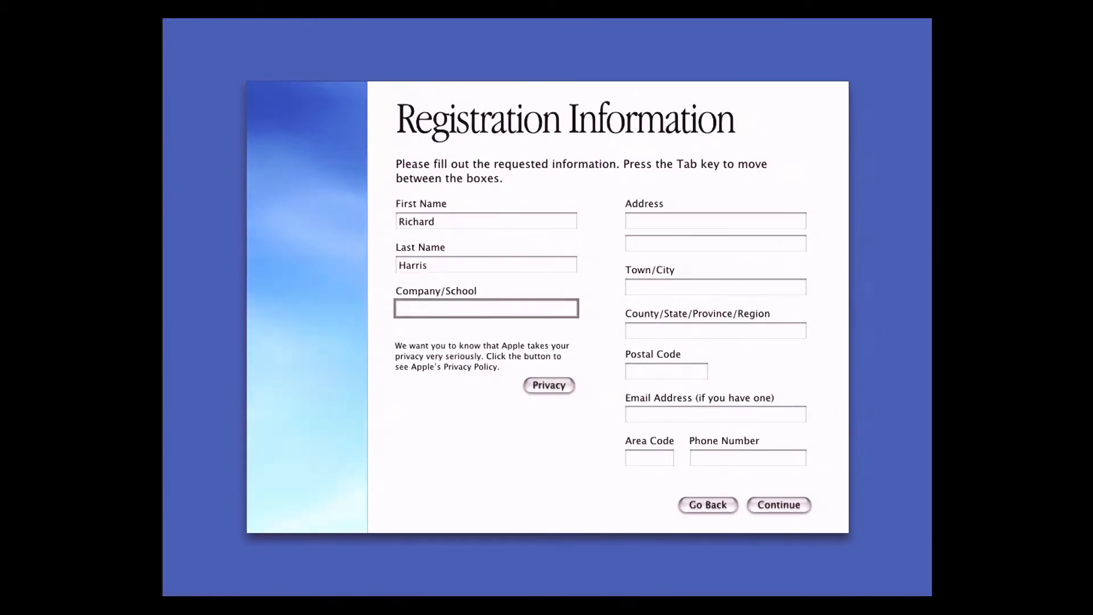
text(1 The Street)
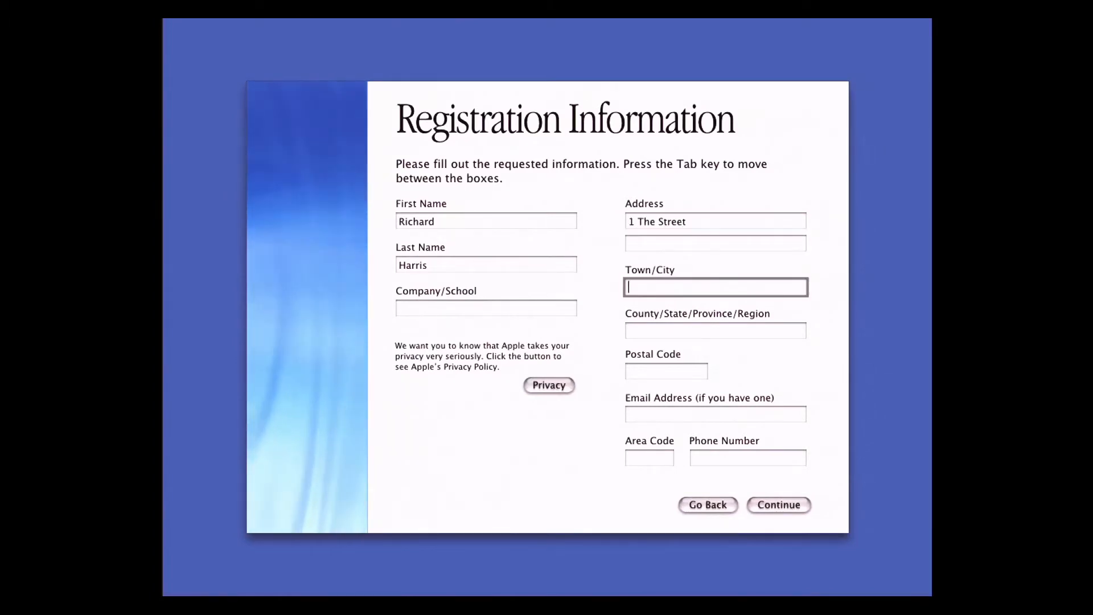
text(Townville)
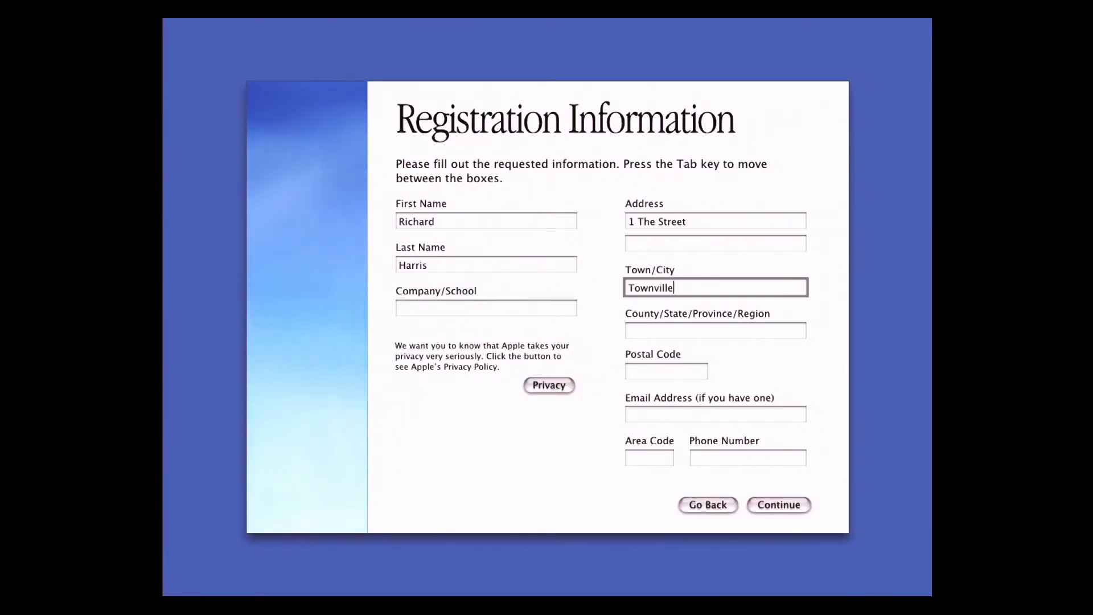
key(Tab)
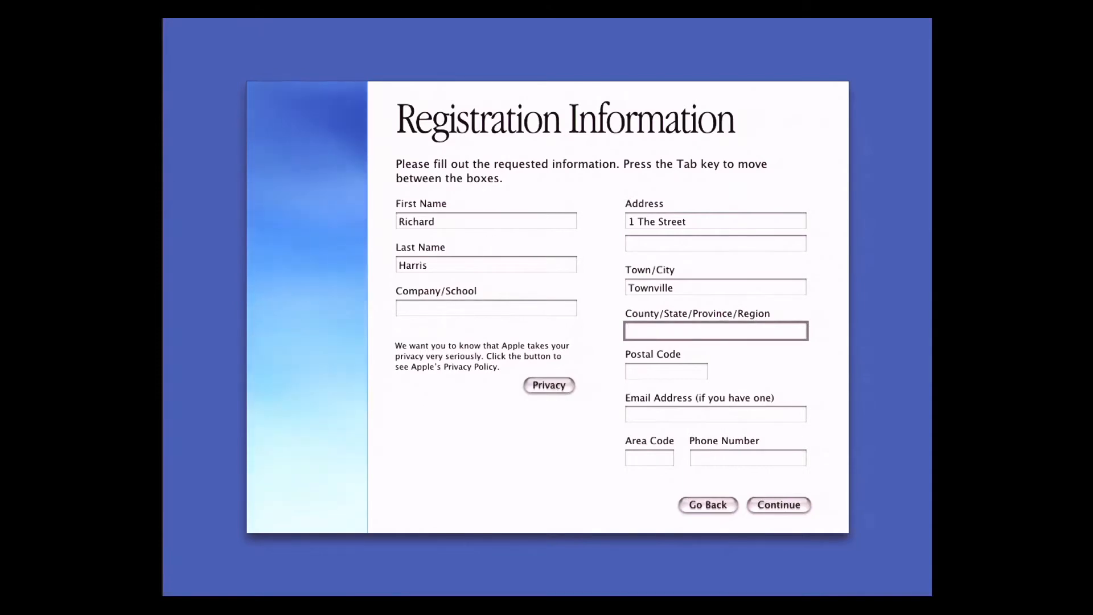
text(West Sussex)
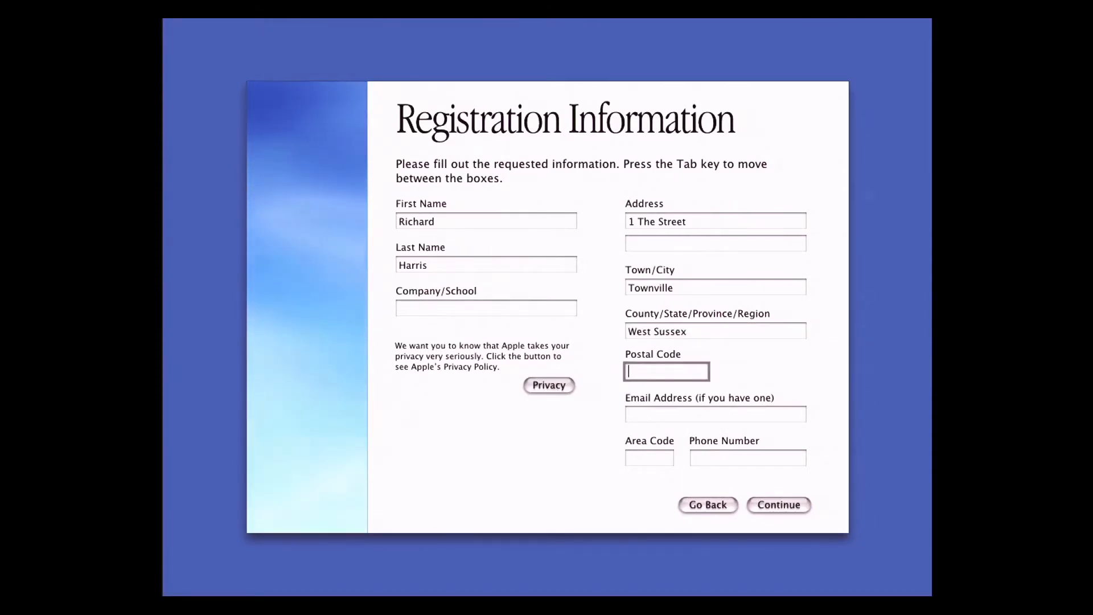
text(To)
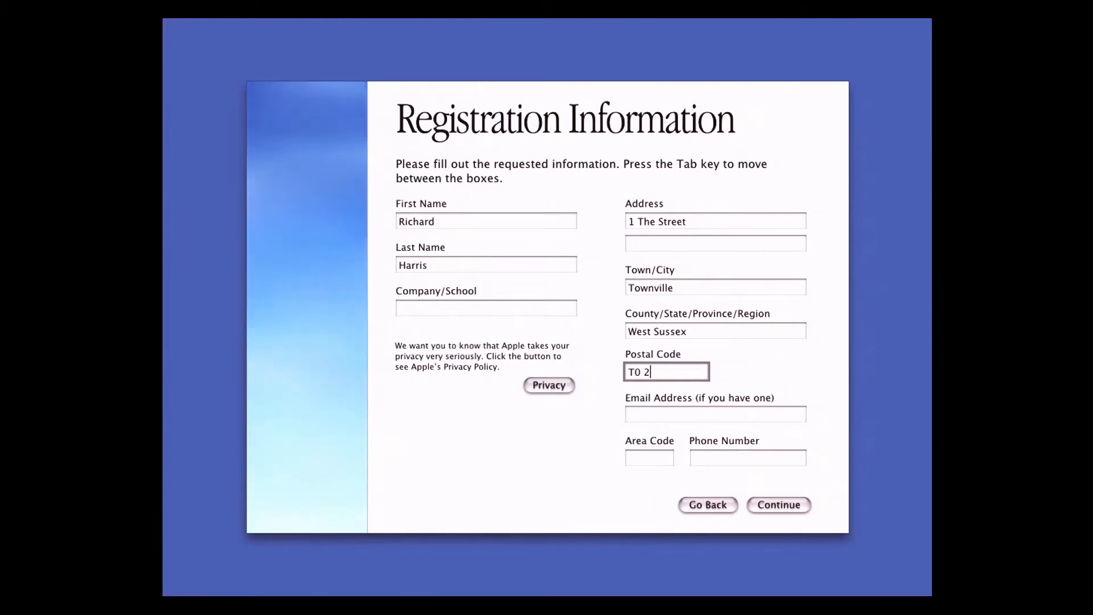
text(WN1)
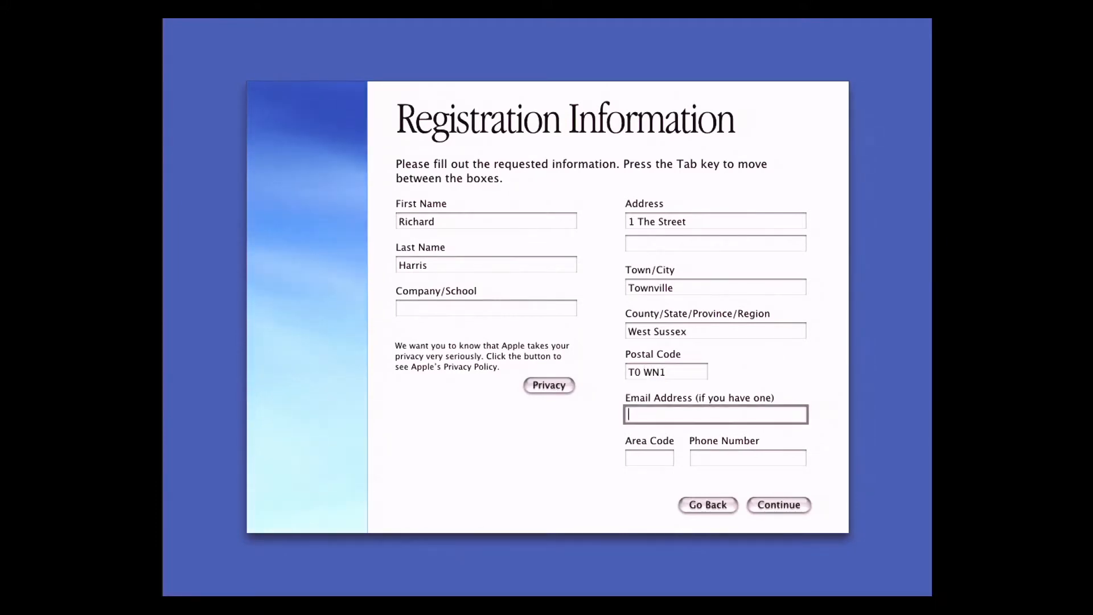
text(mr.man)
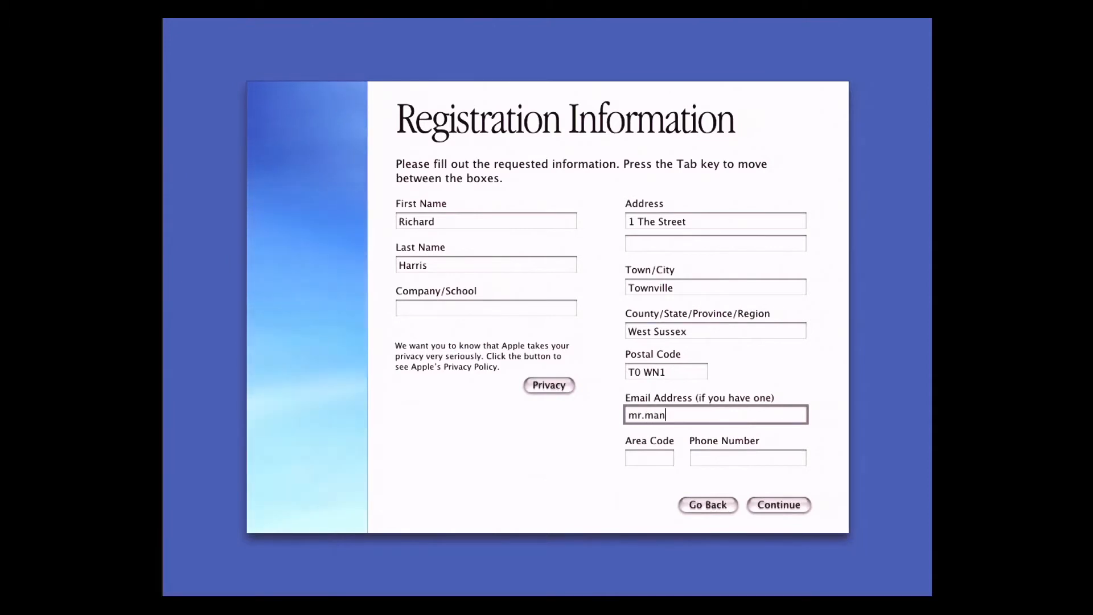
text(@emailaddress.com)
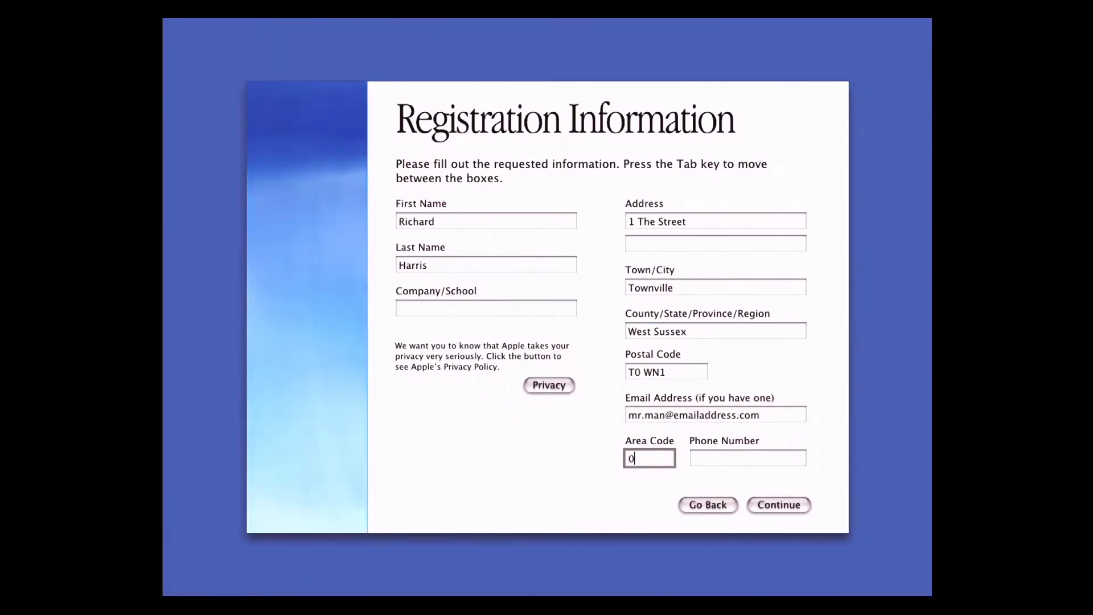
text(1234)
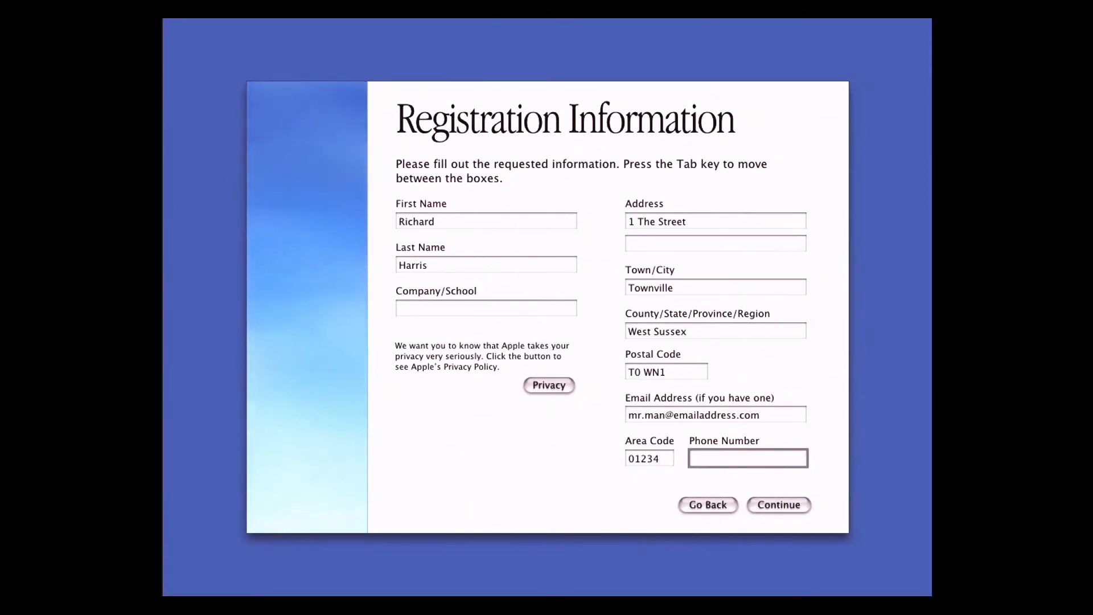
text(56789012)
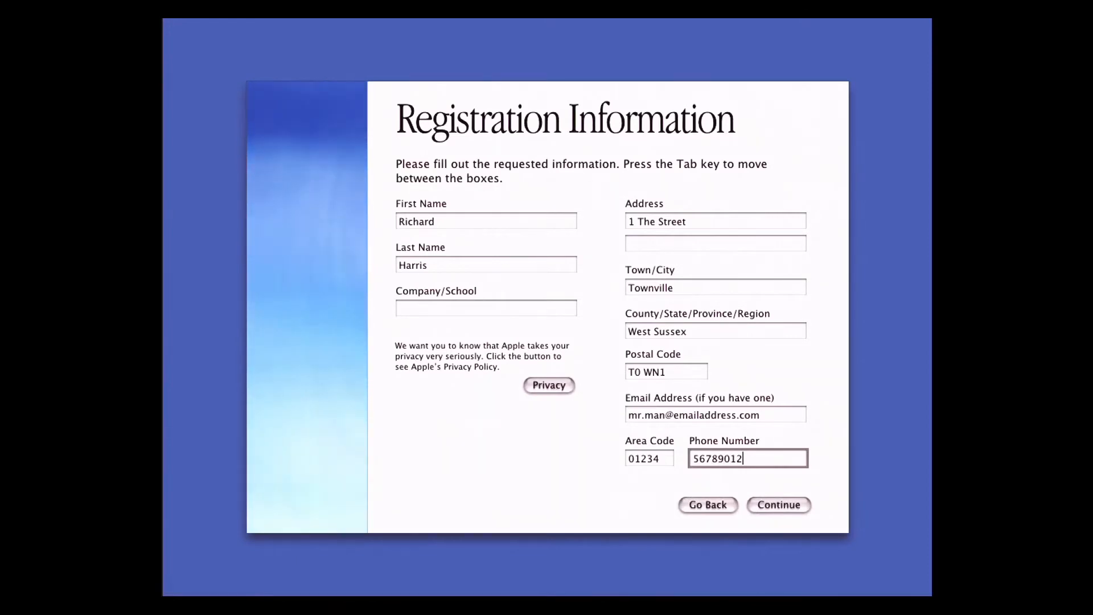
key(Backspace)
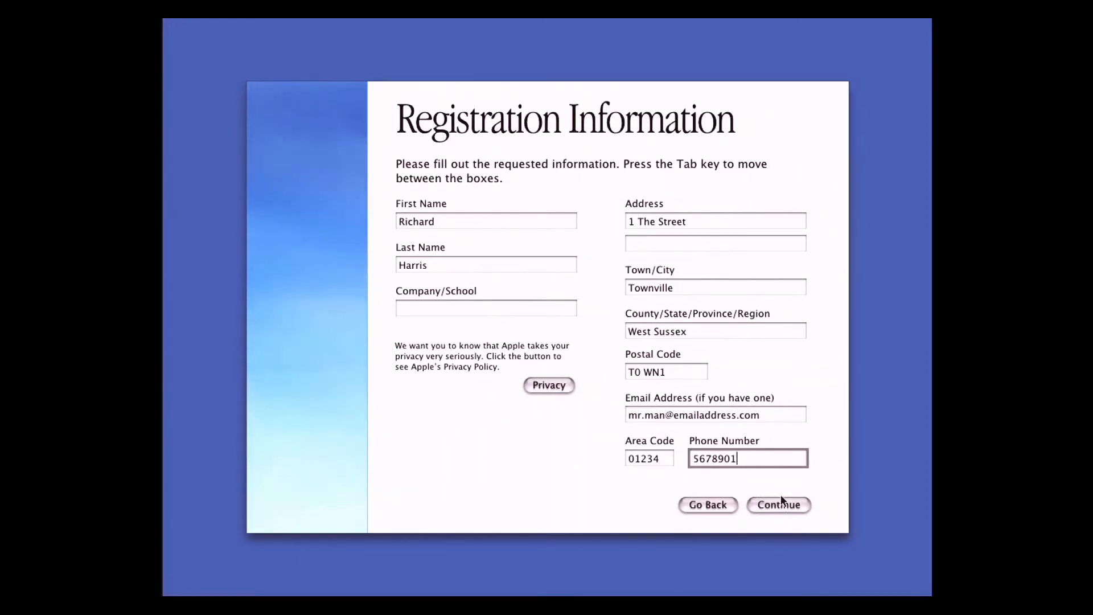
click(779, 505)
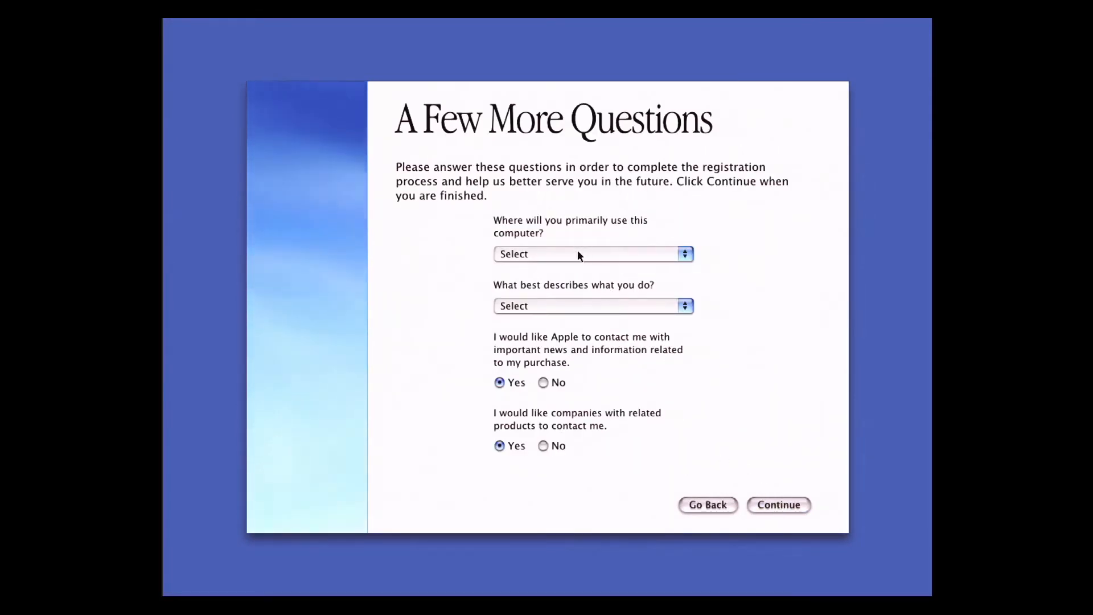
- Answer Home use and MIS/IT work, refuse marketing contact, and continue to Get Internet Ready
click(592, 254)
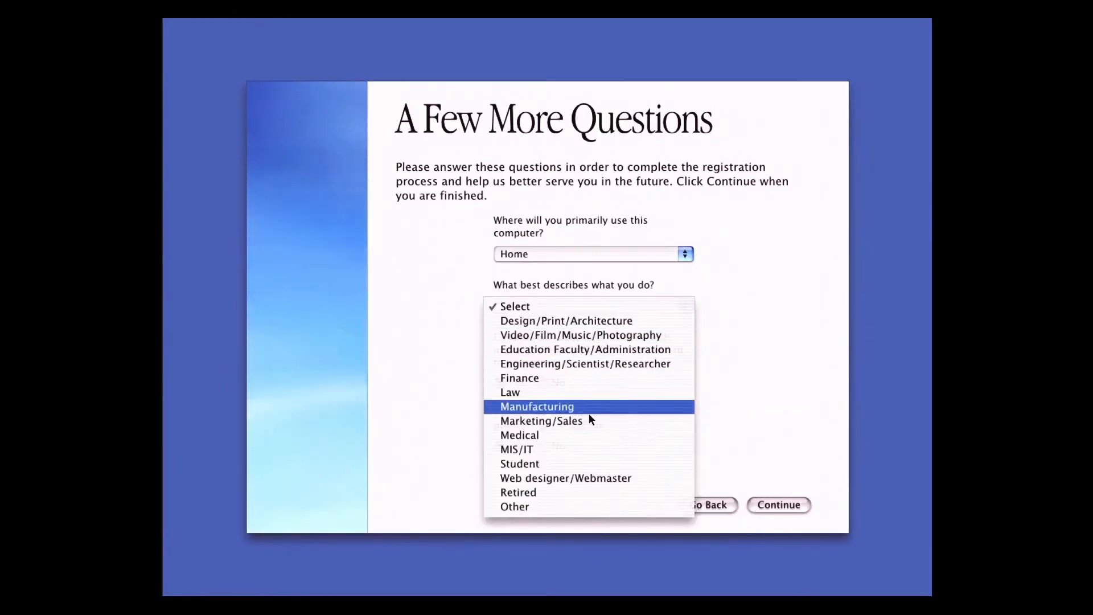
click(517, 450)
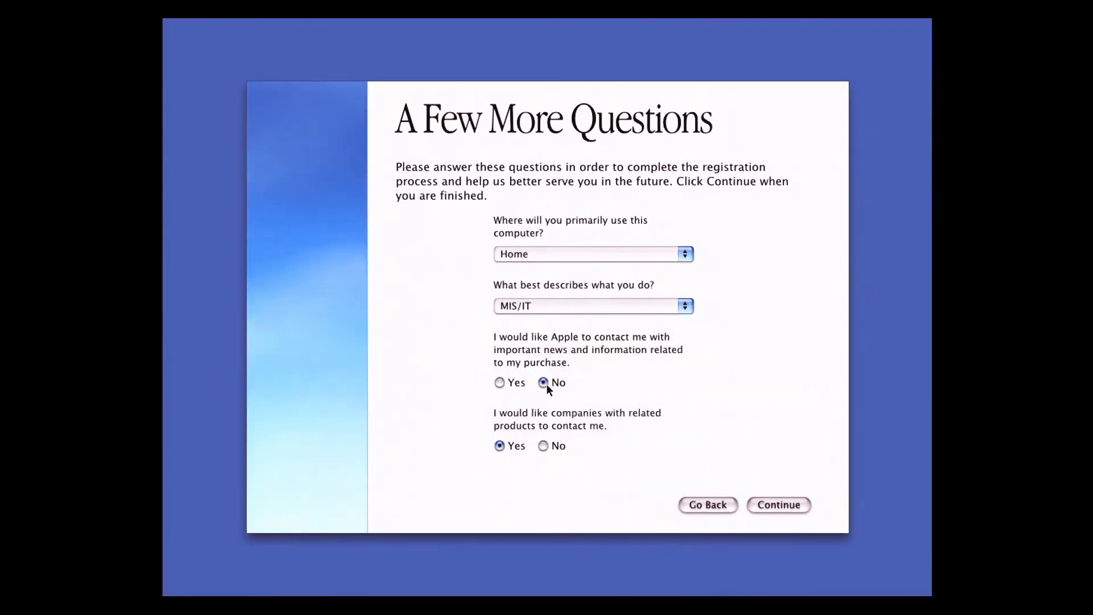
click(542, 446)
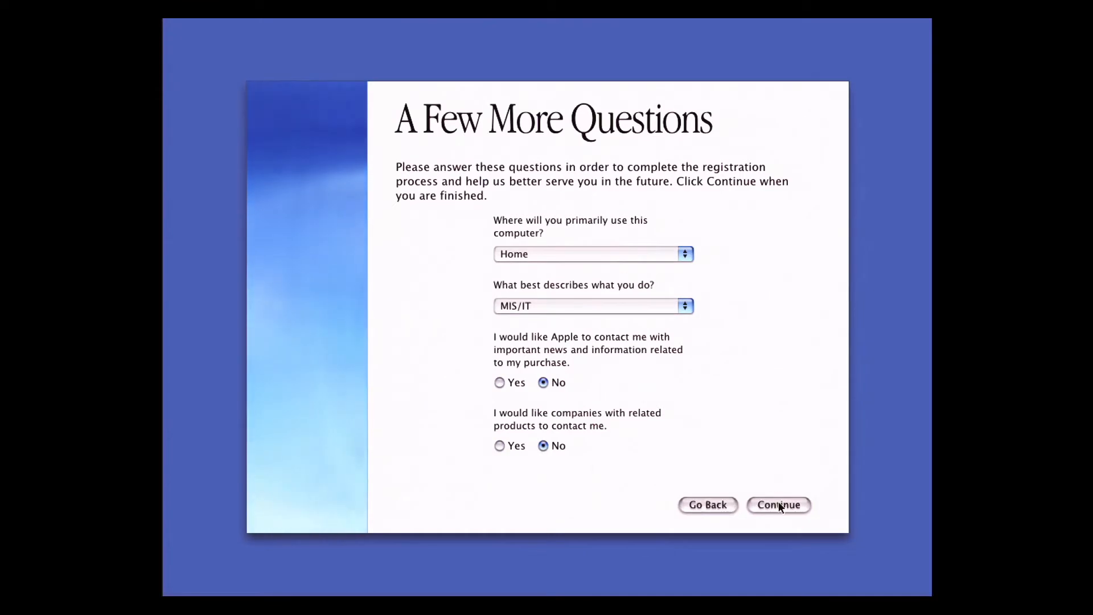
click(779, 505)
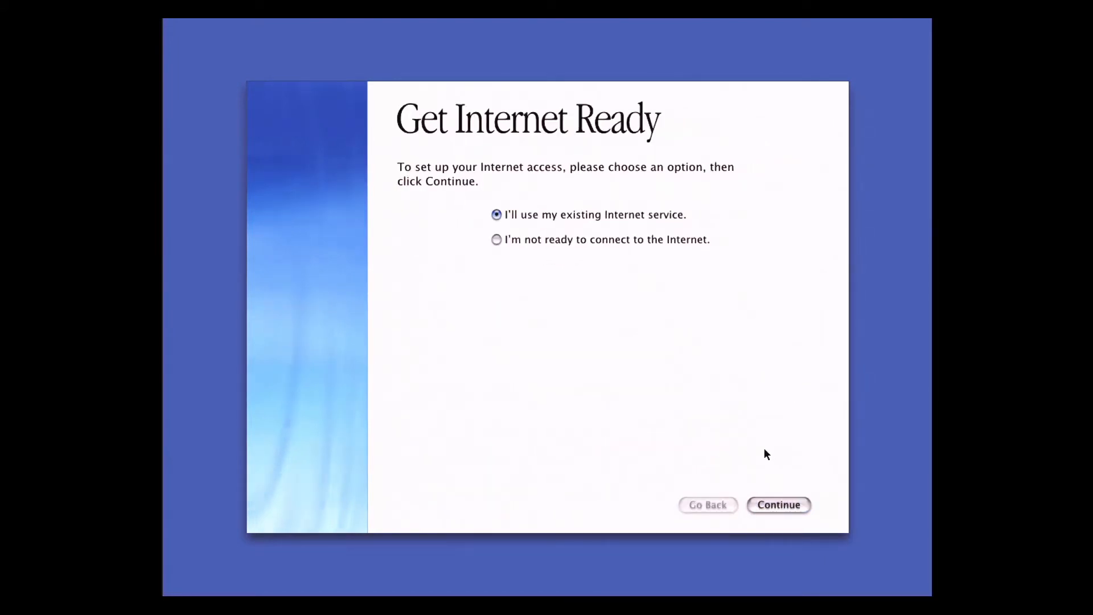
- Choose 'I'm not ready to connect to the Internet' and continue past phone service to Select Time Zone
click(497, 239)
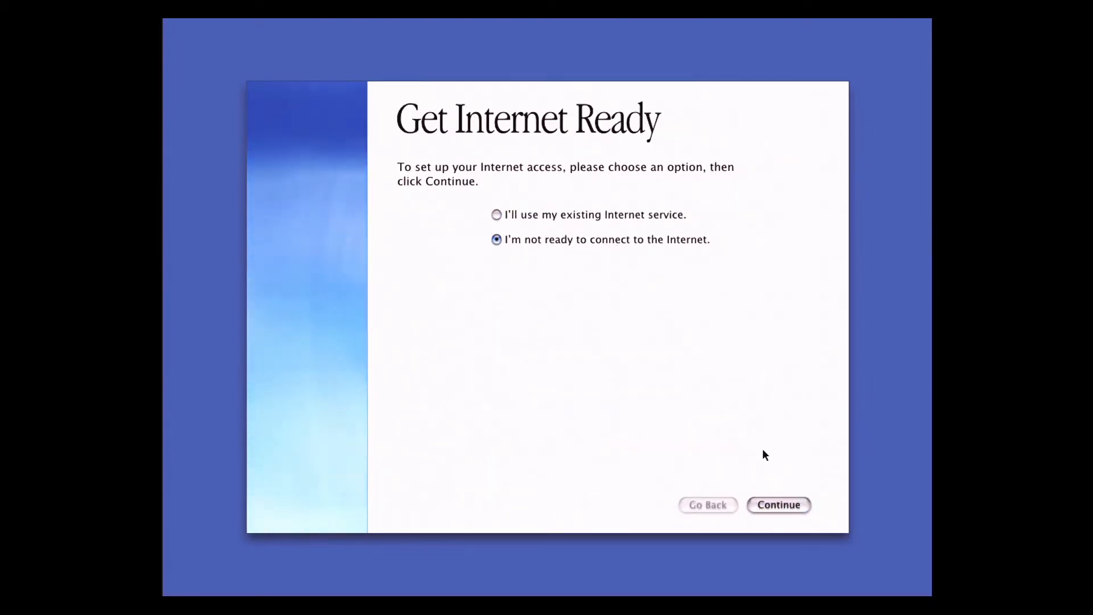
click(779, 504)
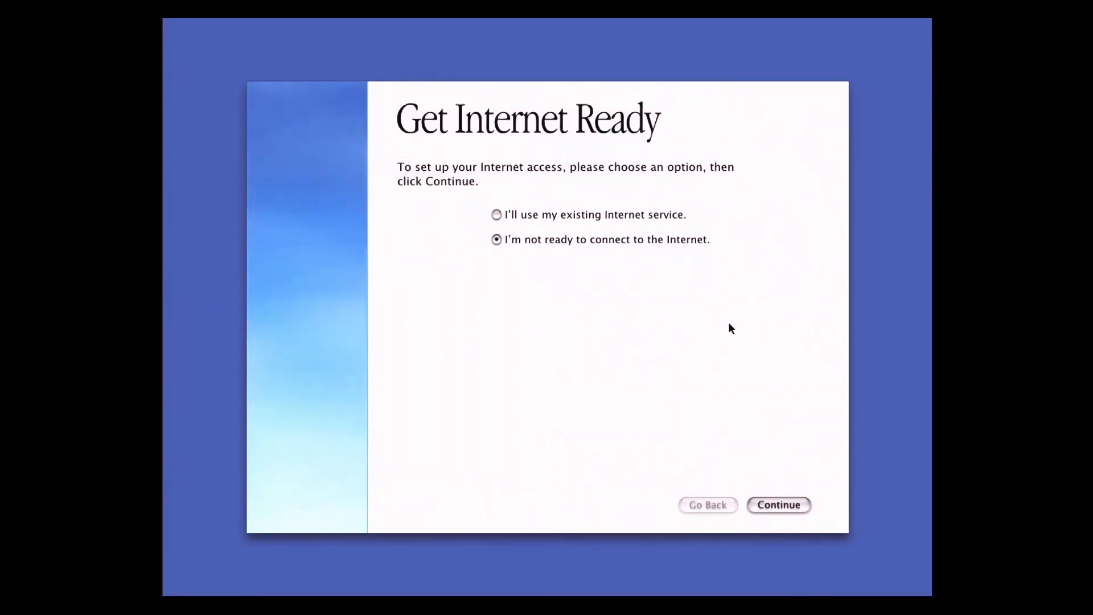
click(779, 505)
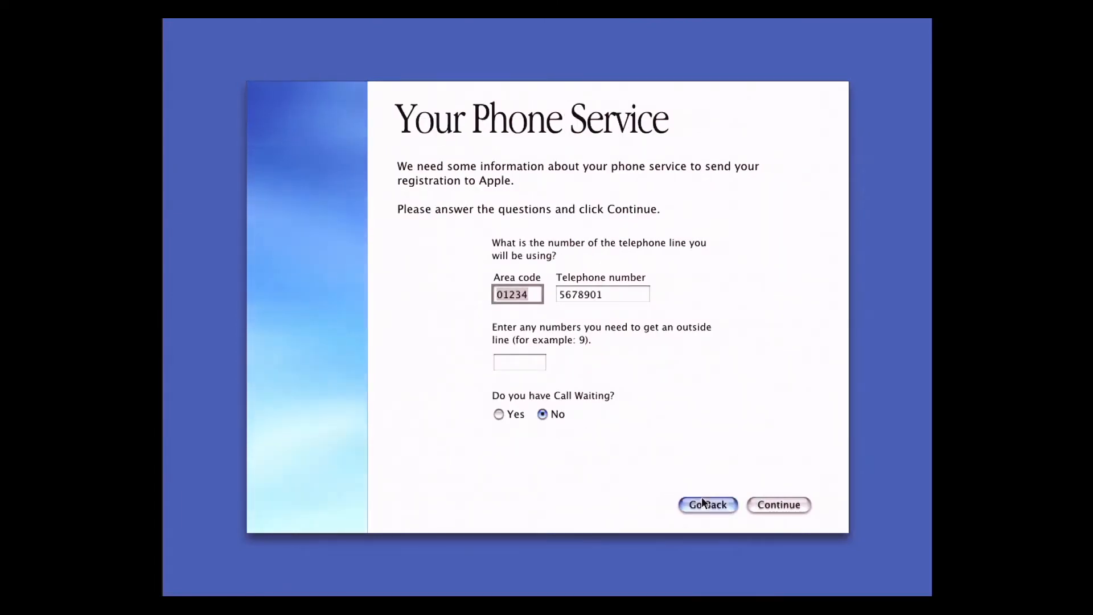
click(778, 504)
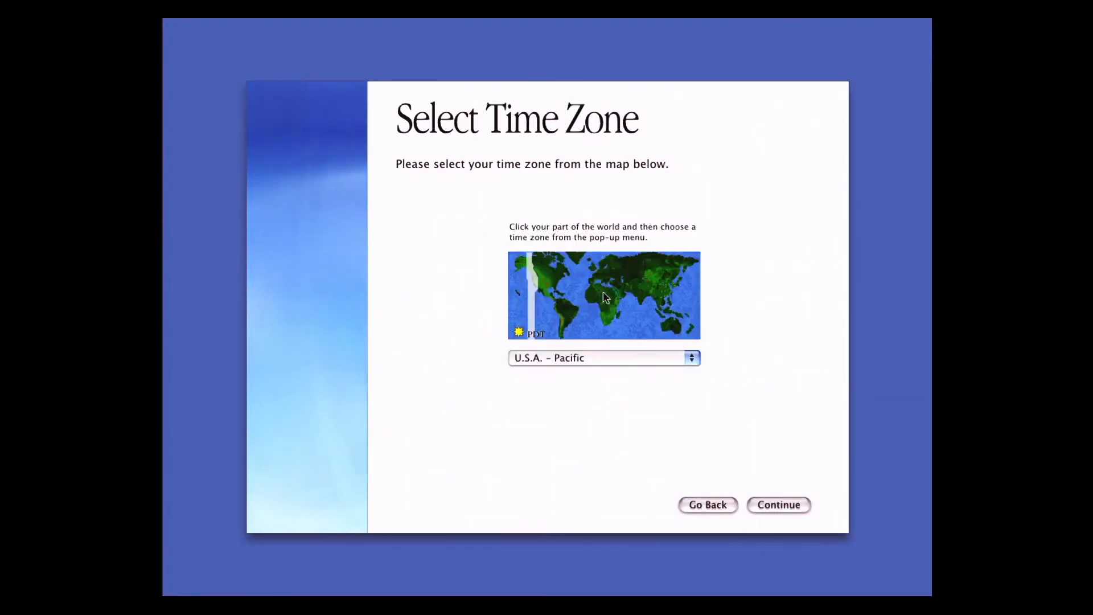
- Pick the region on the time zone world map
click(590, 294)
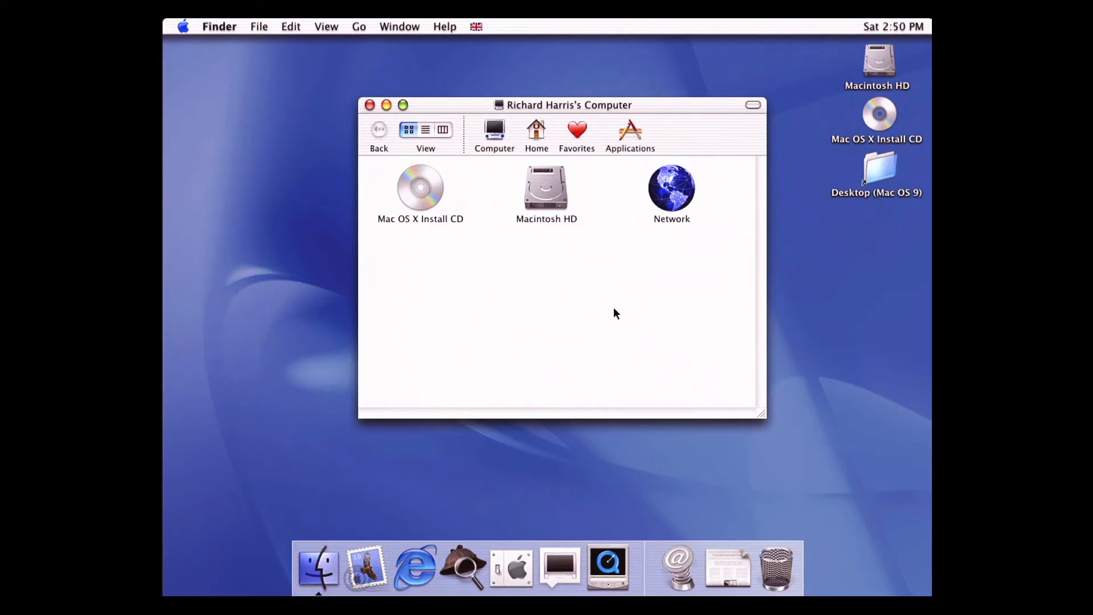
mouse_move(182, 23)
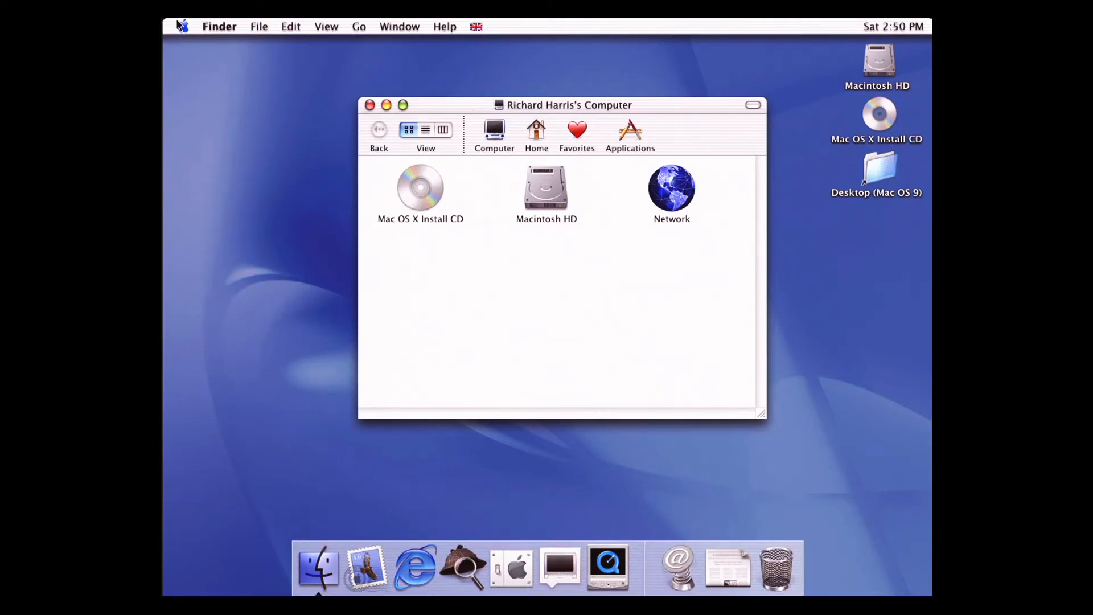
- Show About This Mac from the Apple menu, then launch System Preferences
click(185, 27)
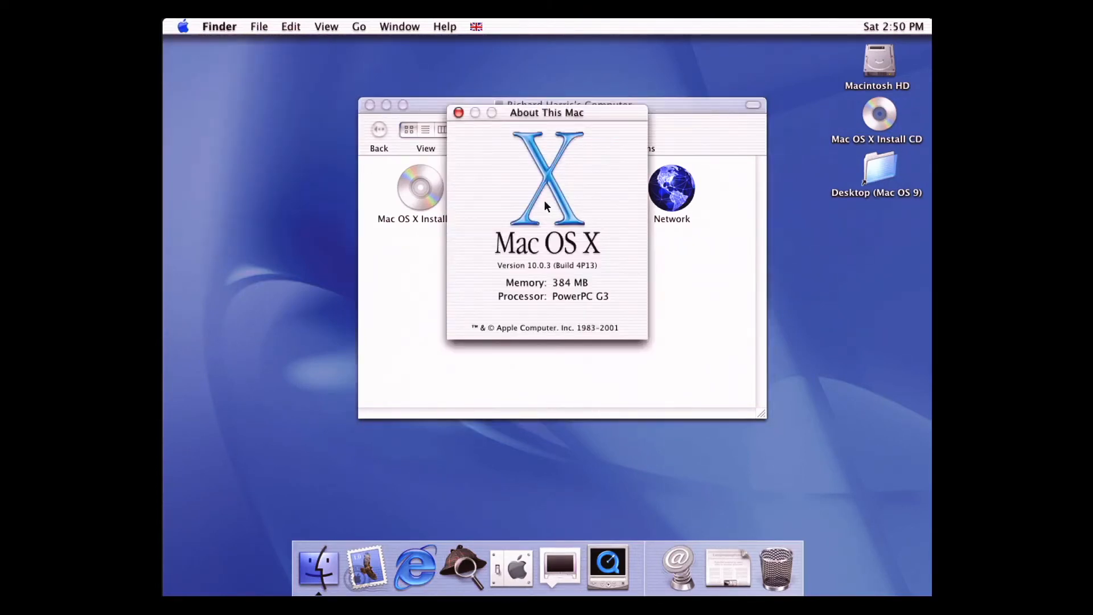
mouse_move(553, 283)
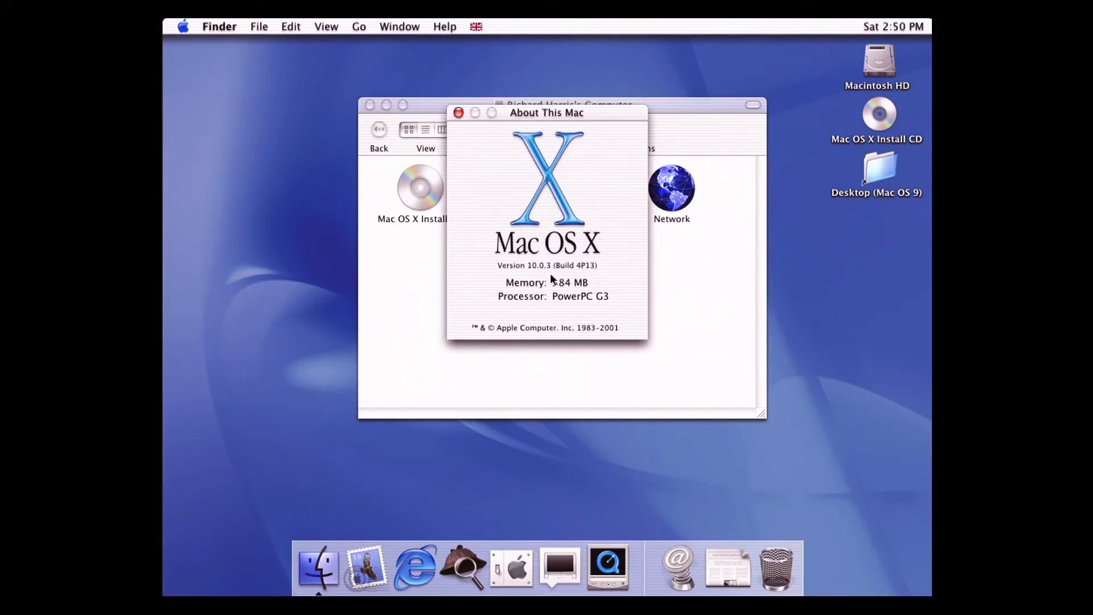
mouse_move(606, 307)
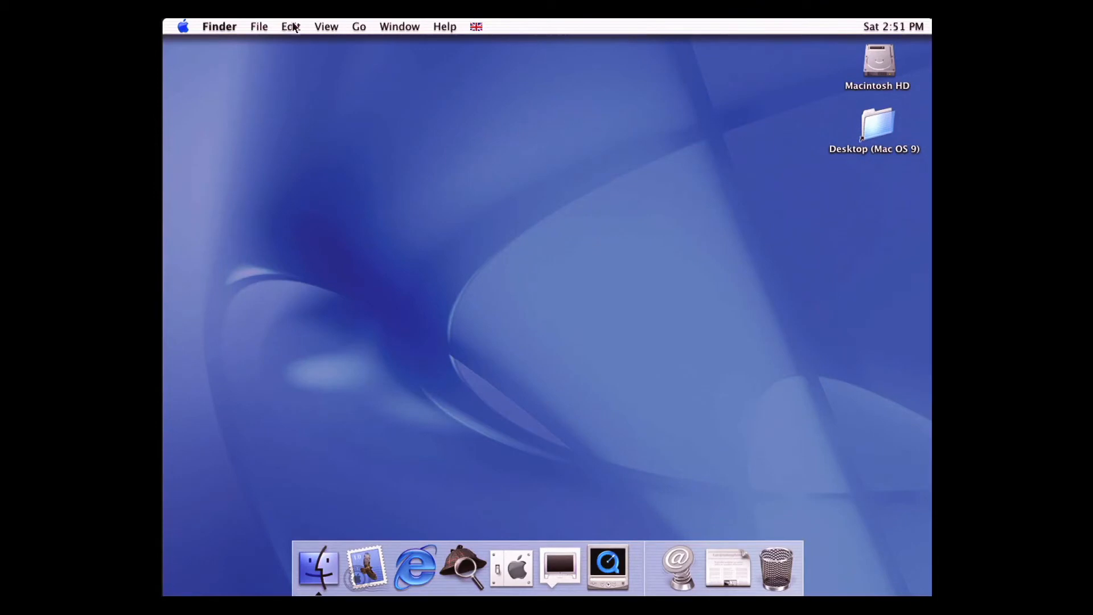
click(184, 26)
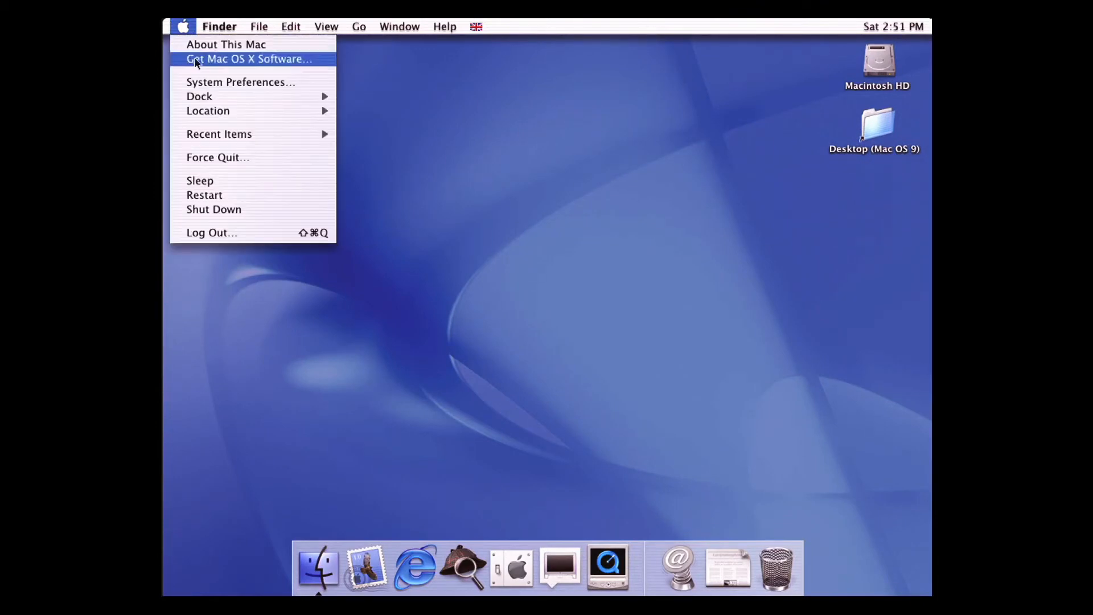
mouse_move(229, 54)
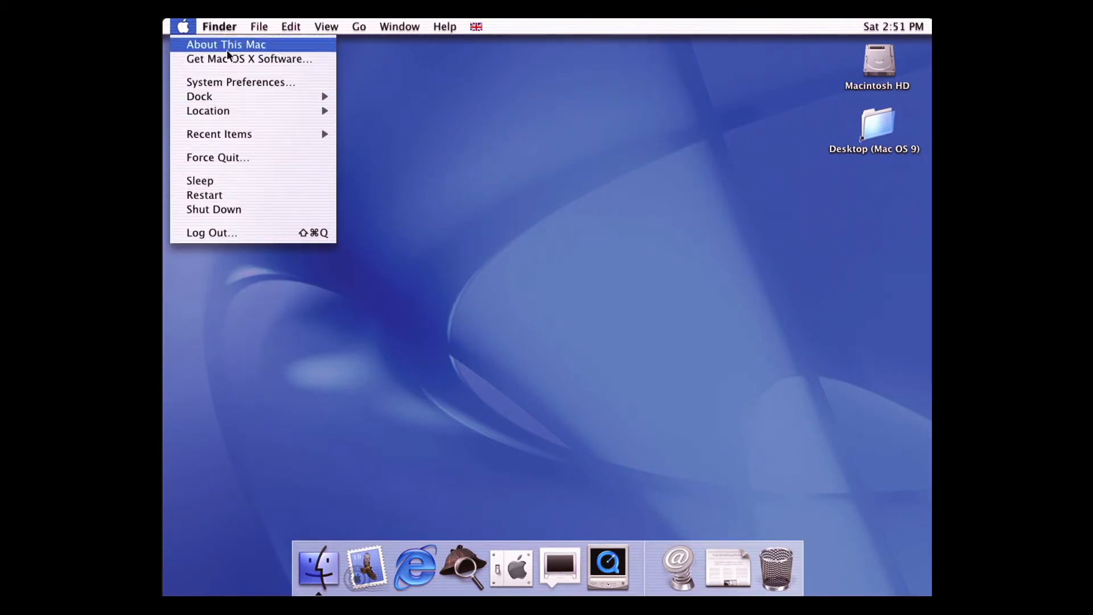
mouse_move(271, 91)
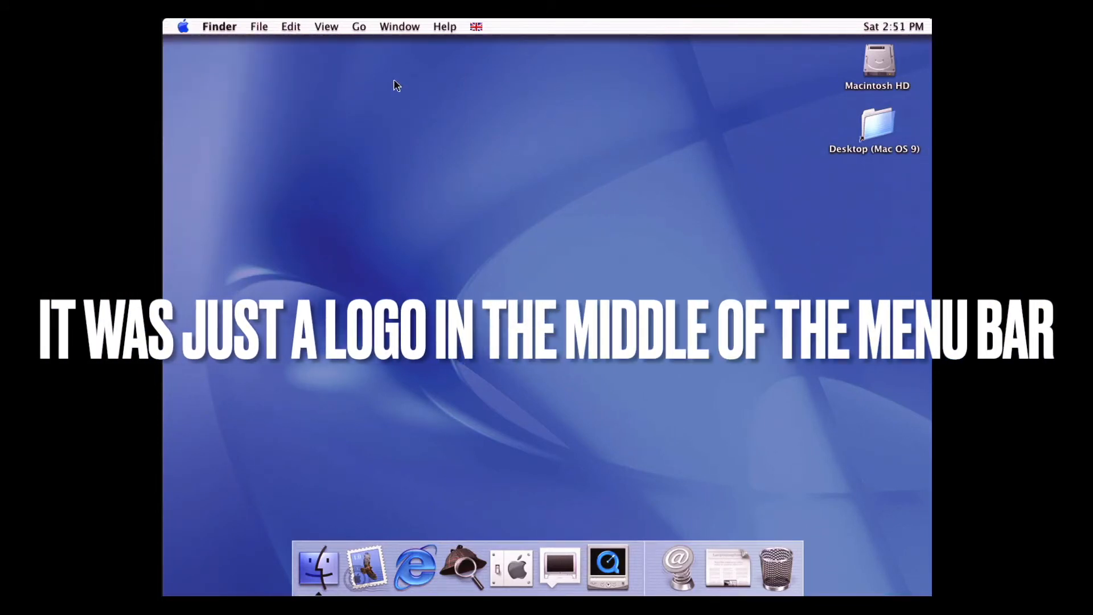
click(184, 27)
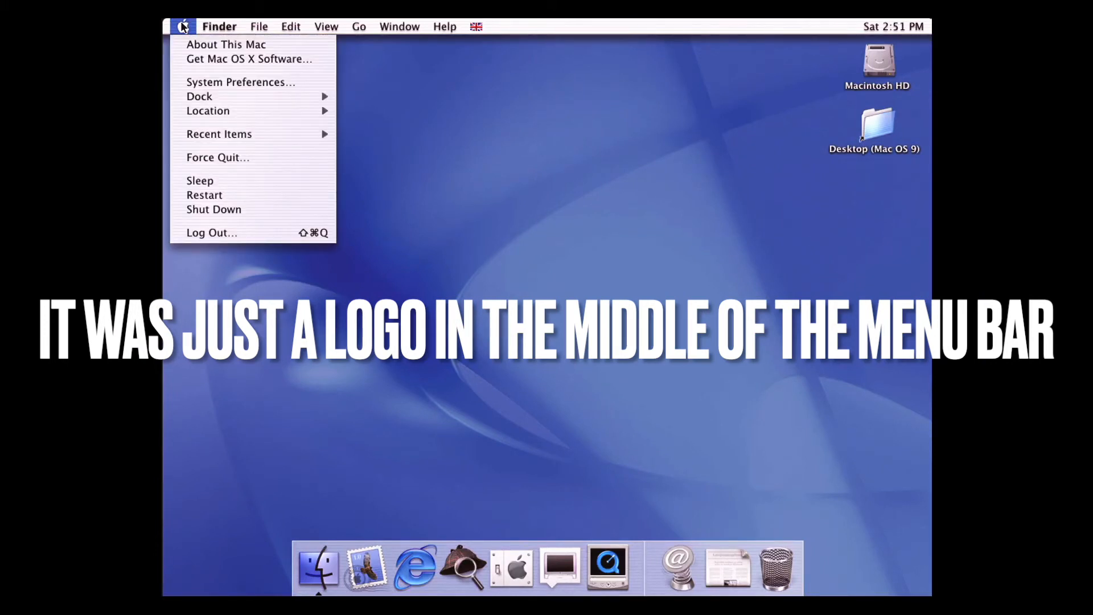
mouse_move(227, 52)
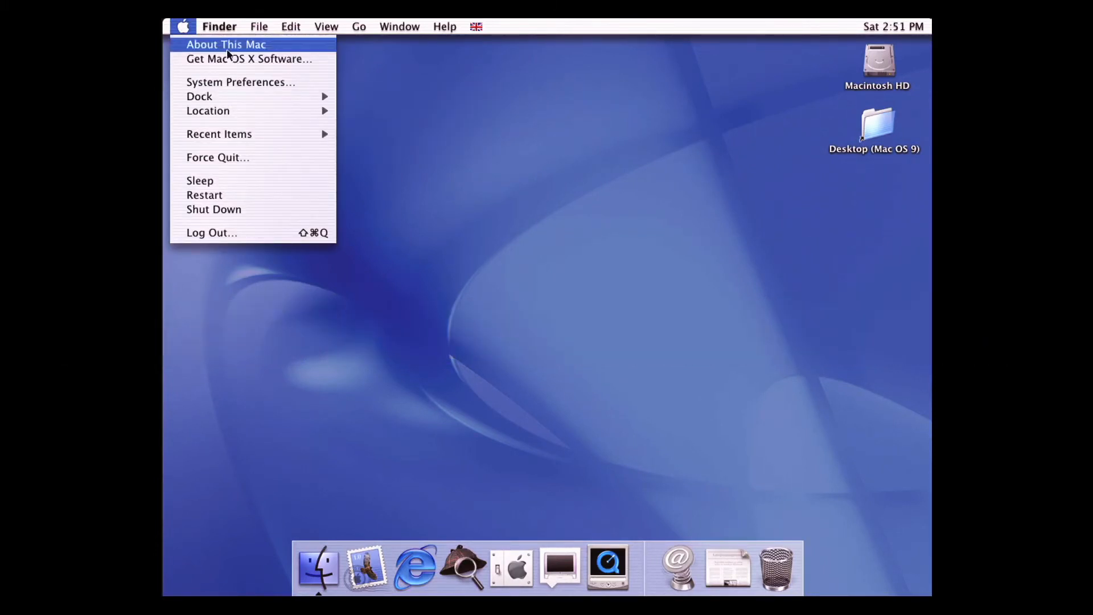
click(225, 43)
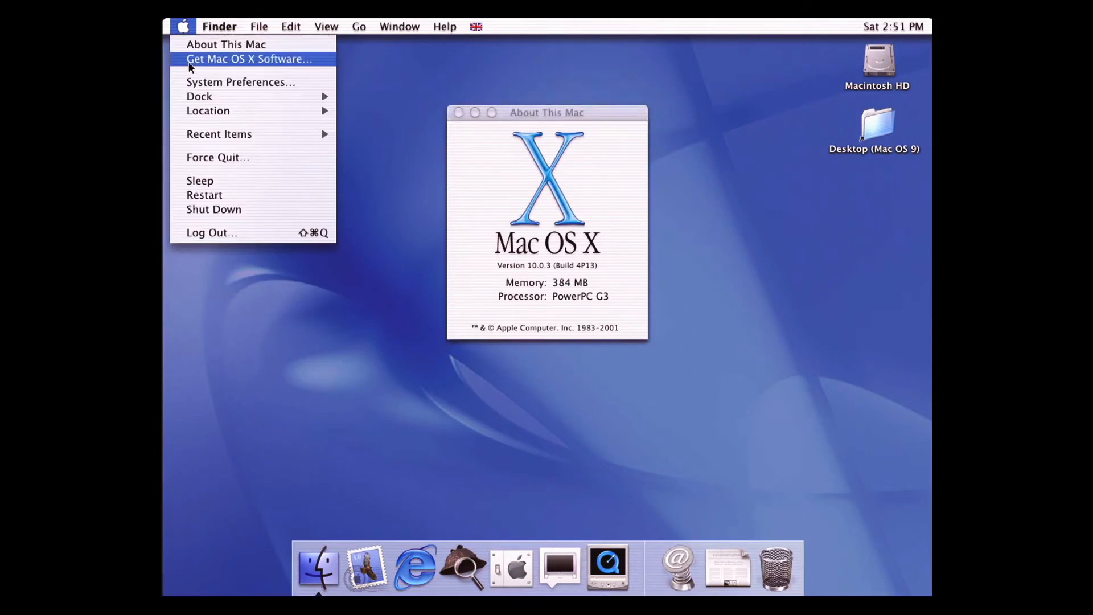
mouse_move(297, 73)
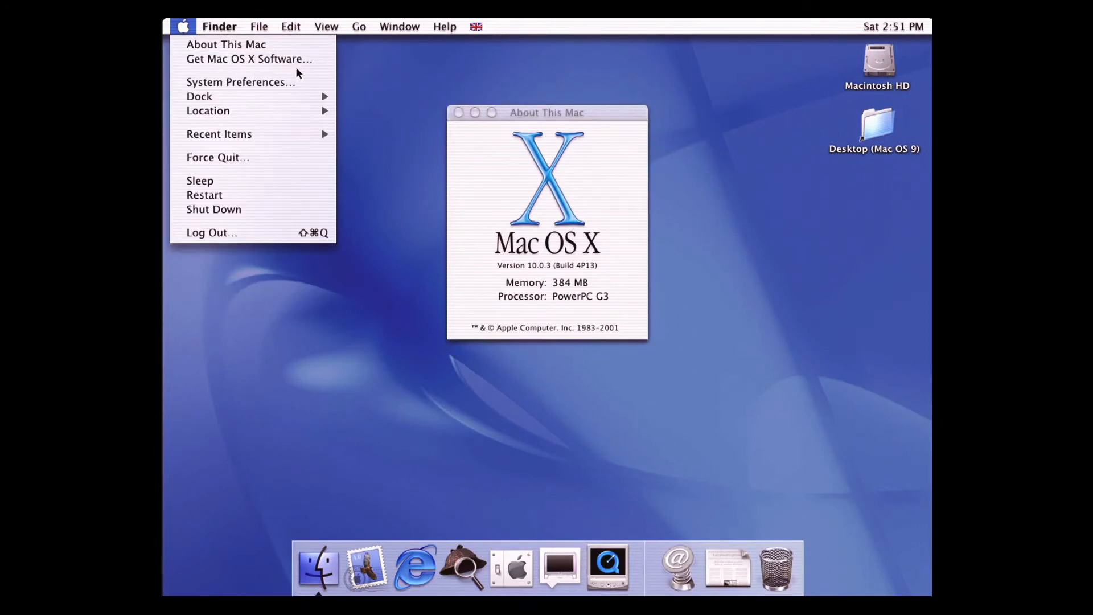
click(240, 82)
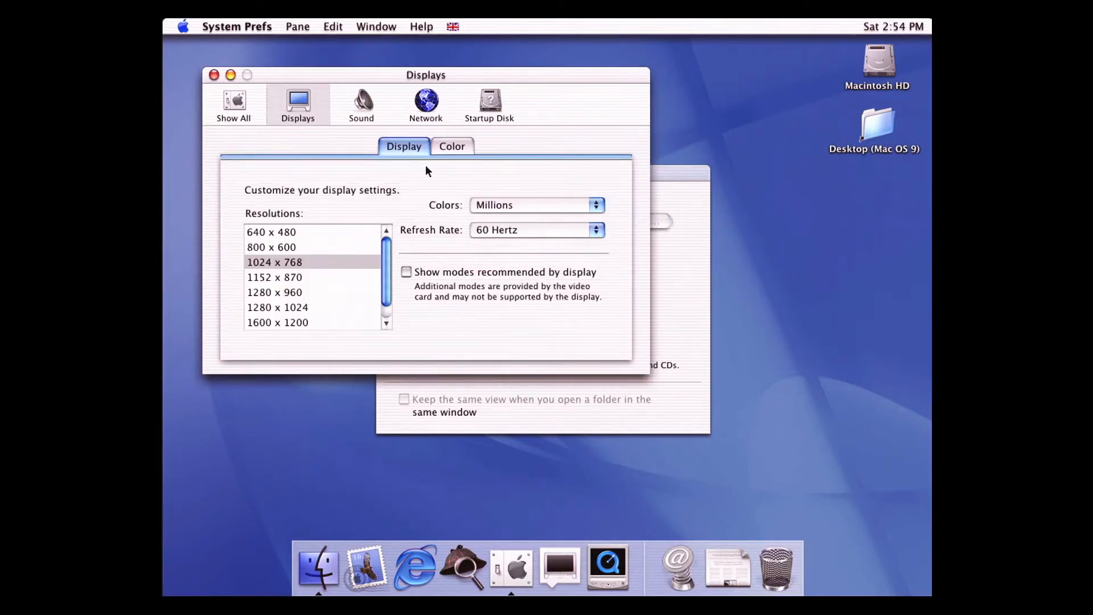
- Show all preference panes and go to the Network pane
click(233, 103)
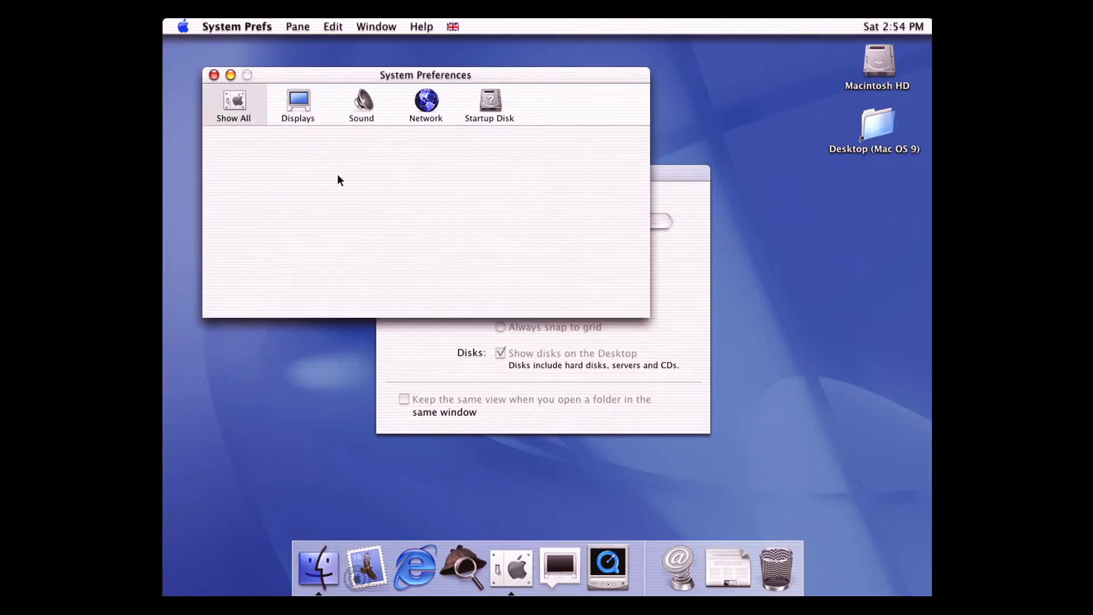
click(234, 103)
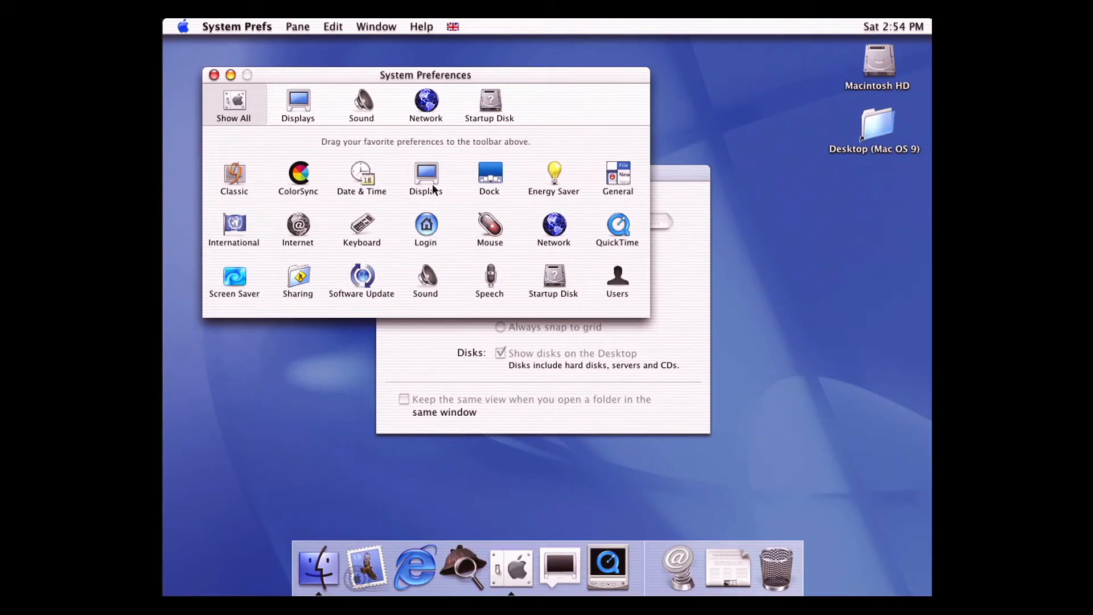
mouse_move(357, 175)
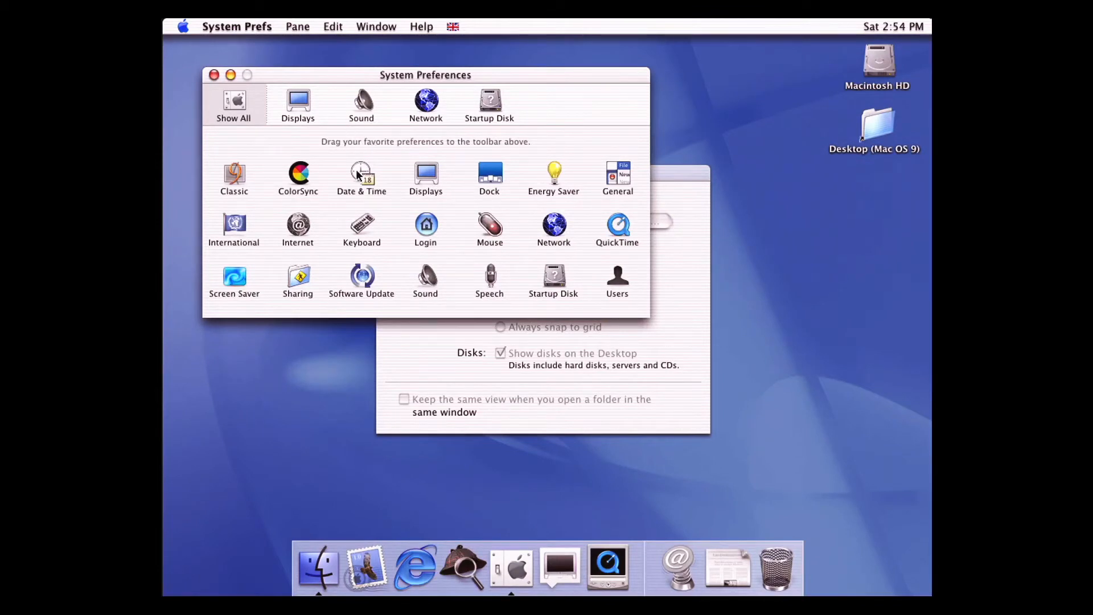
mouse_move(369, 236)
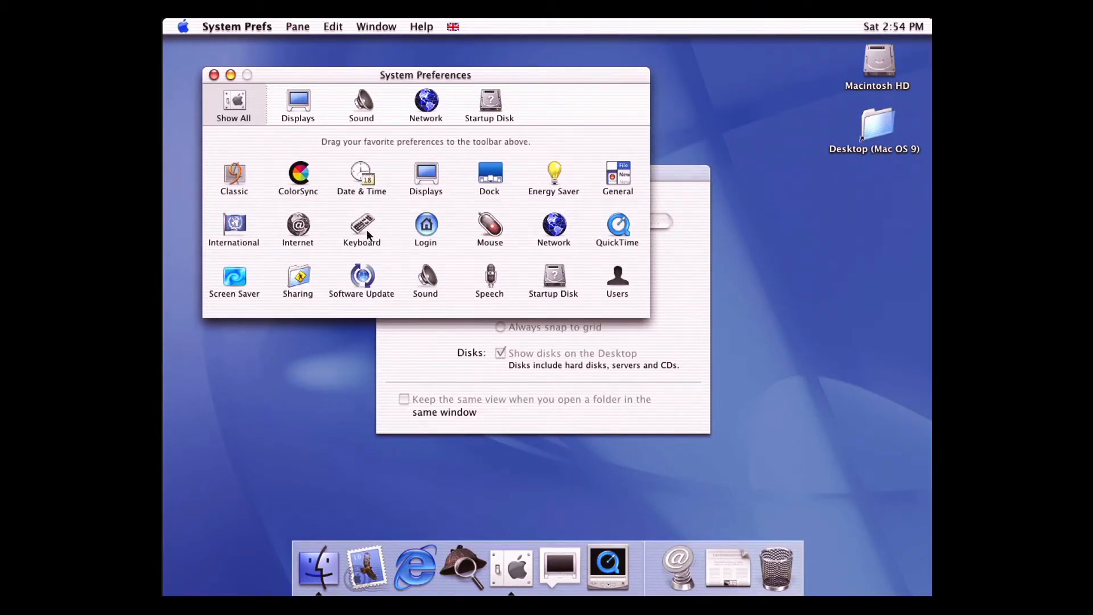
mouse_move(420, 107)
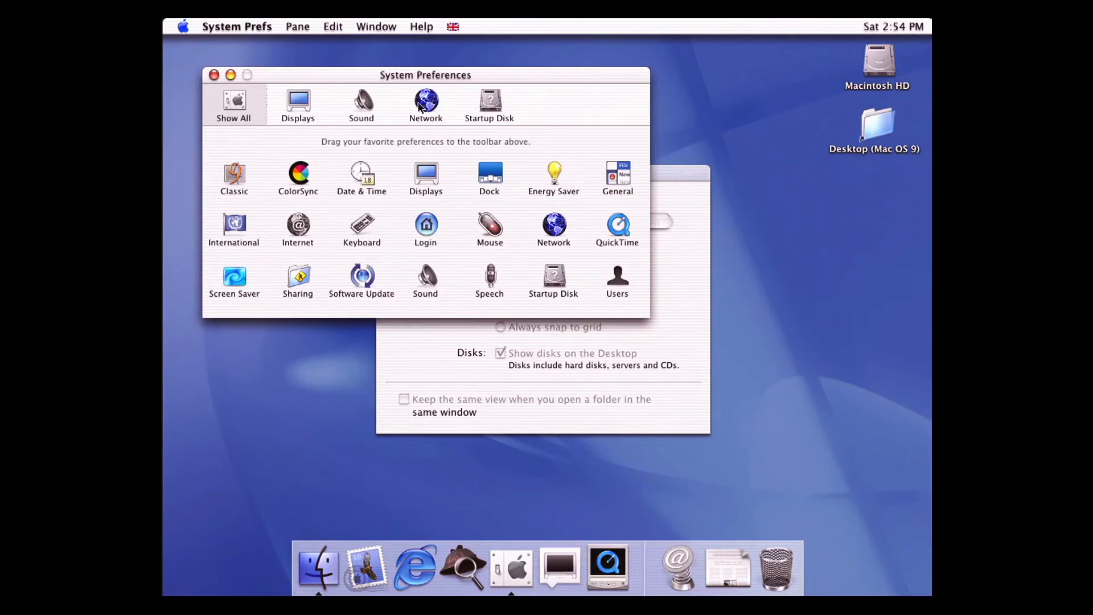
click(425, 104)
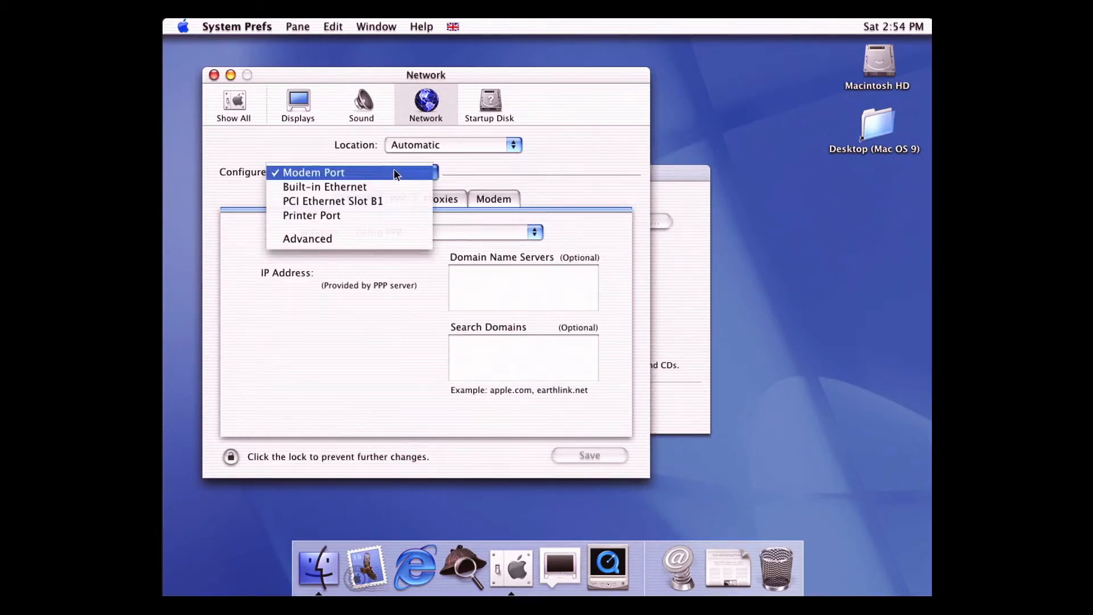
- Configure Built-in Ethernet, make AppleTalk active and save the network changes
click(324, 186)
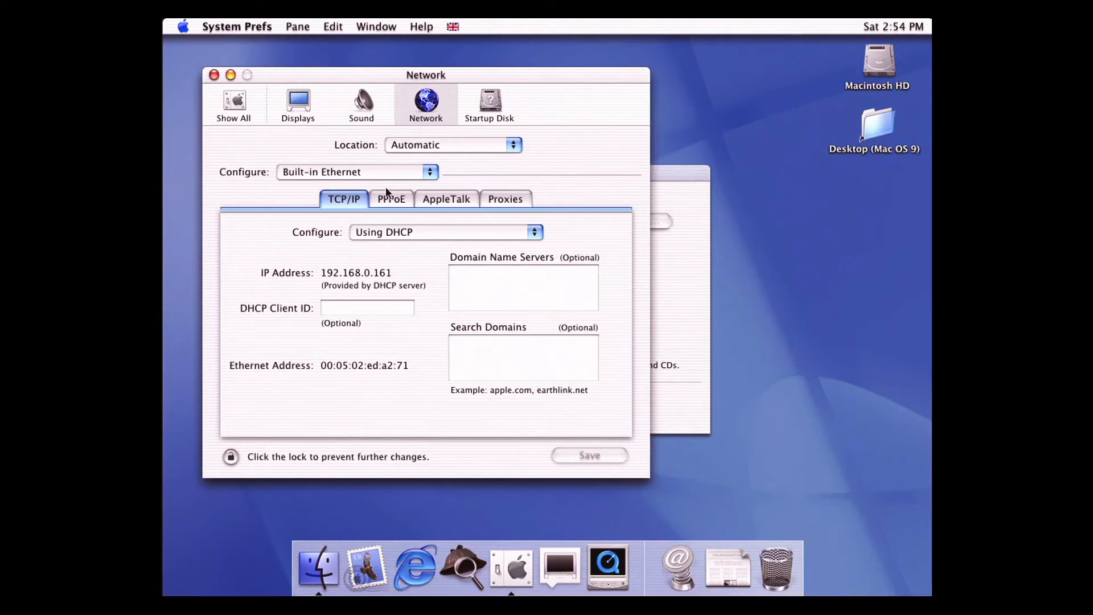
click(447, 198)
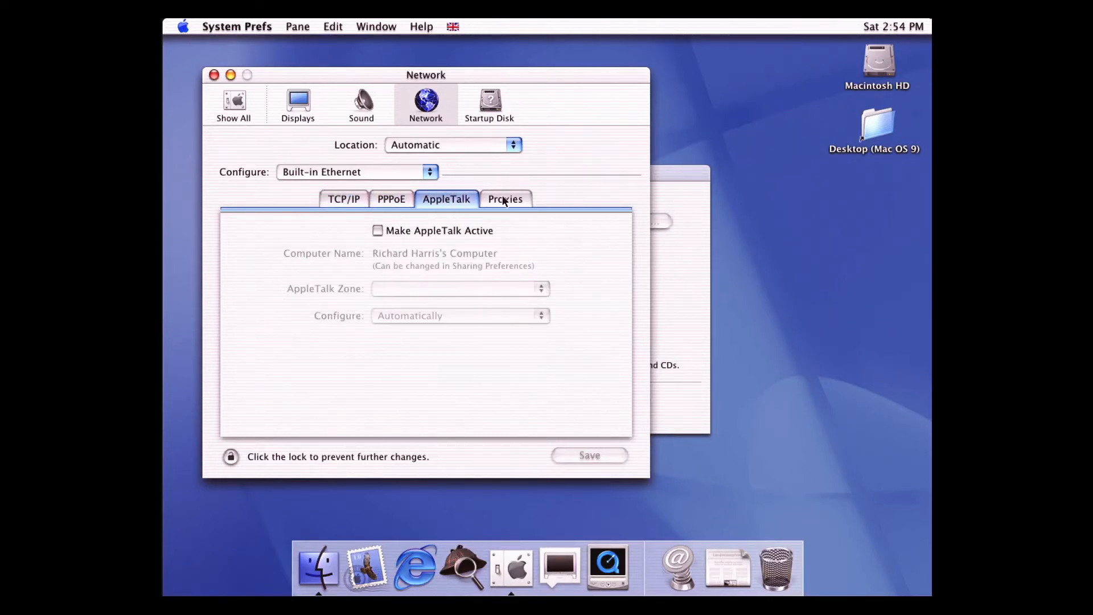
click(376, 230)
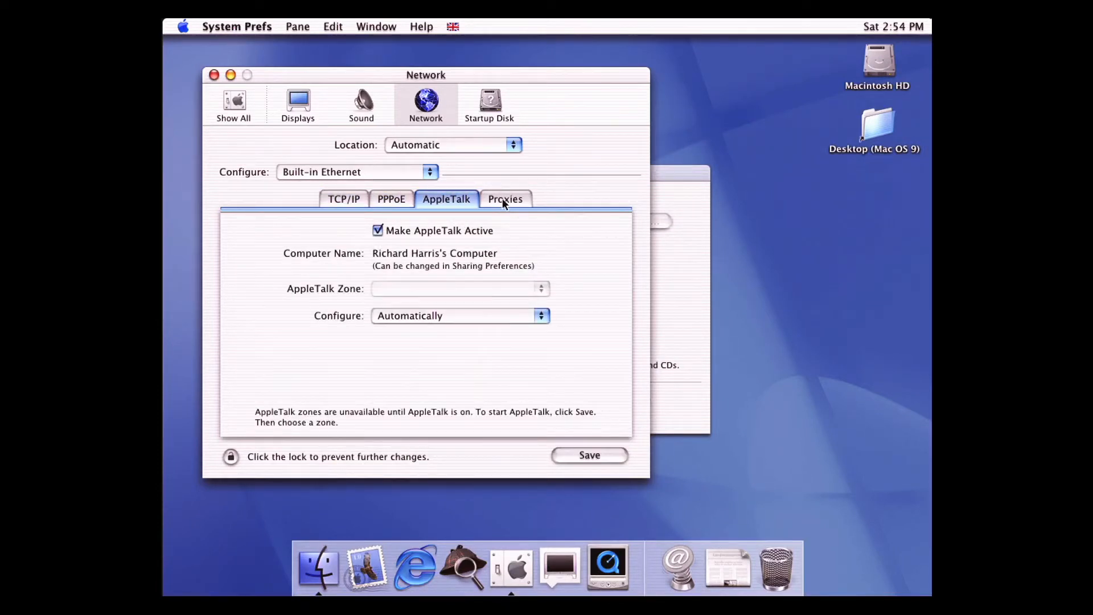
click(506, 198)
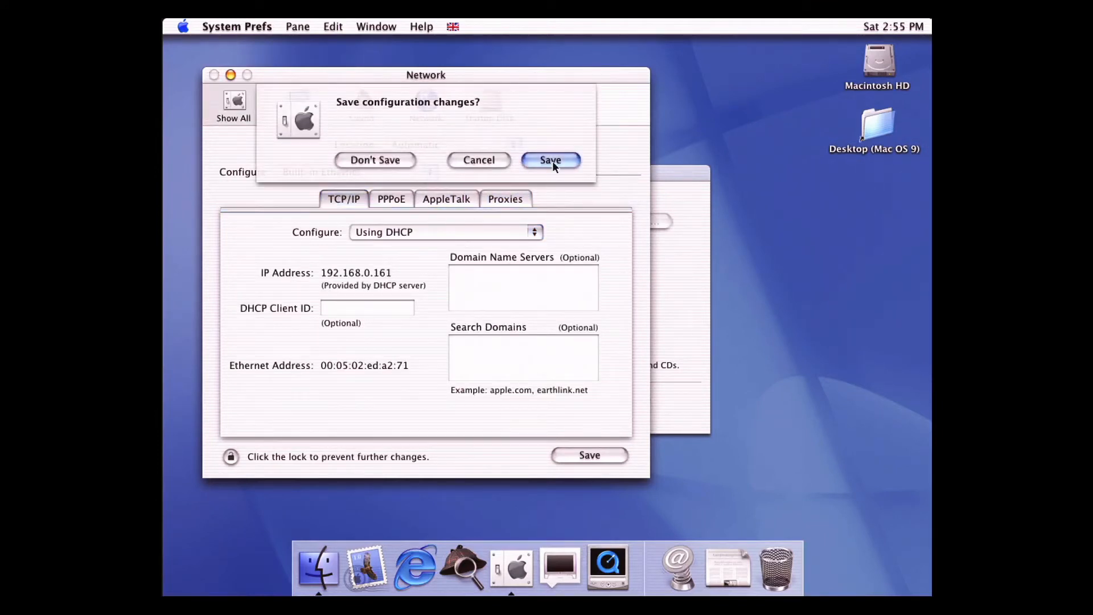
click(551, 159)
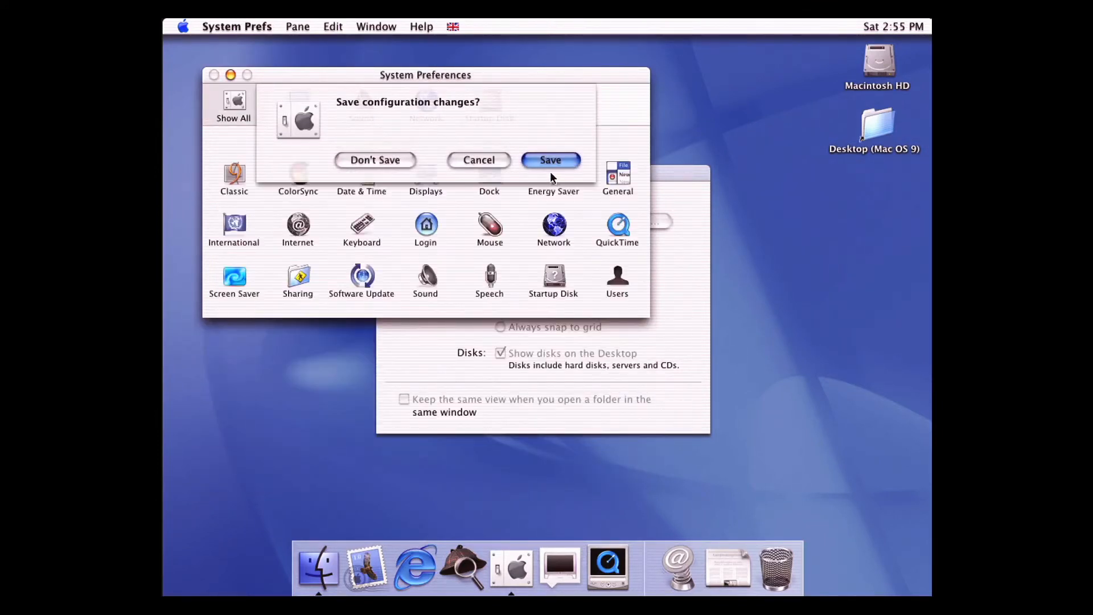
click(551, 160)
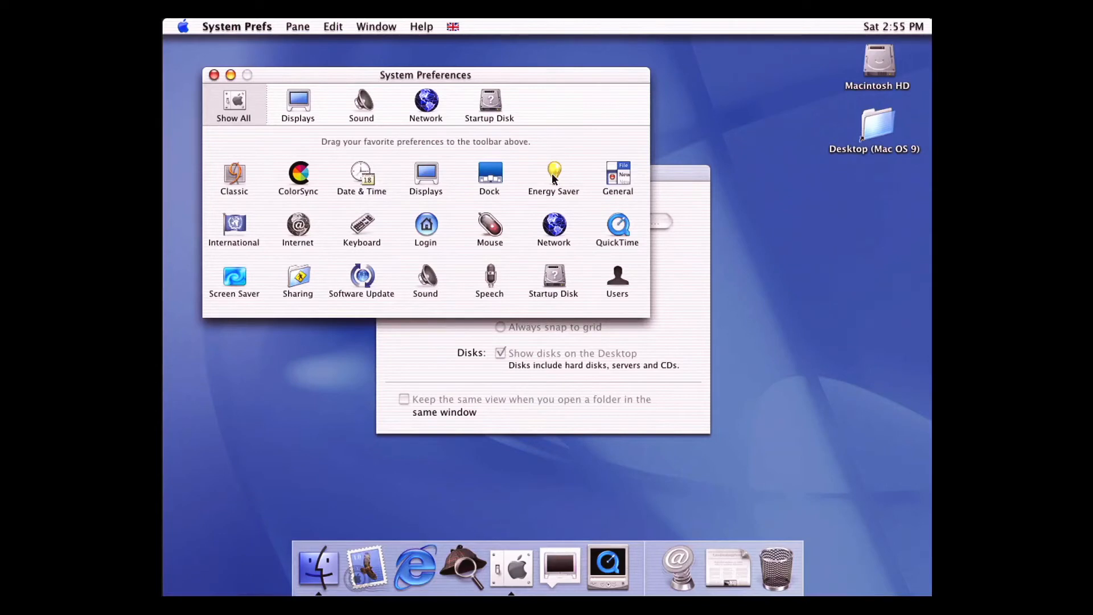
mouse_move(521, 183)
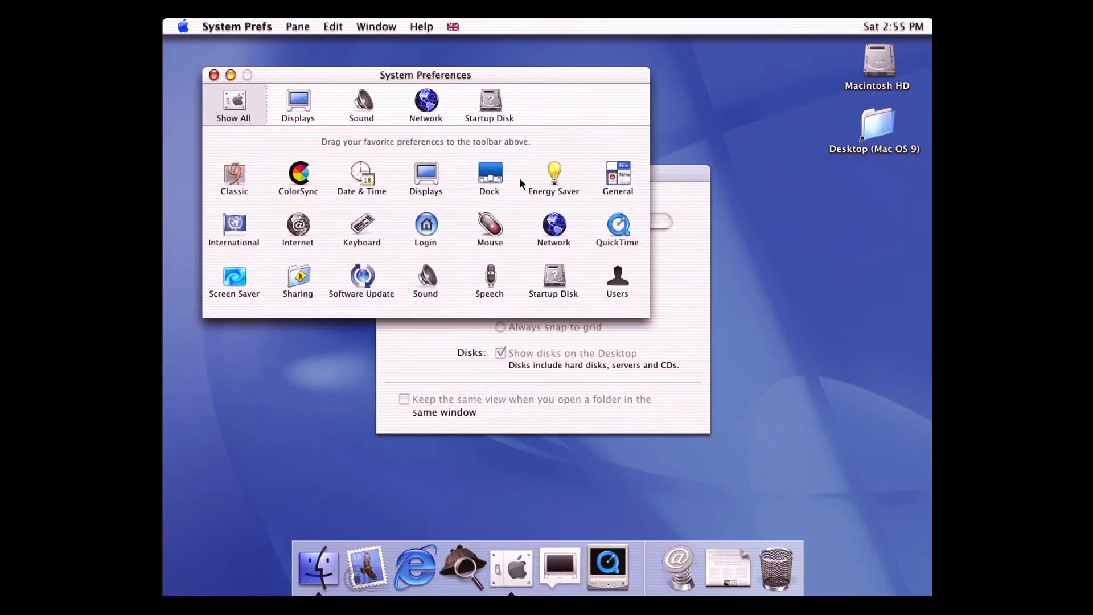
mouse_move(426, 212)
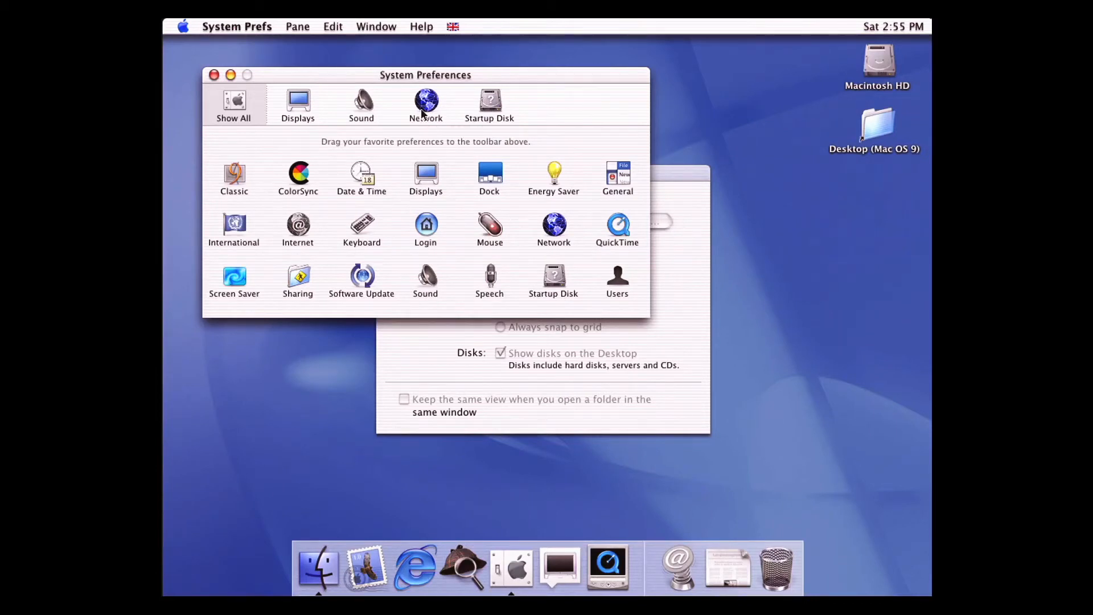
- Reopen the Network pane to confirm Built-in Ethernet via DHCP
click(426, 102)
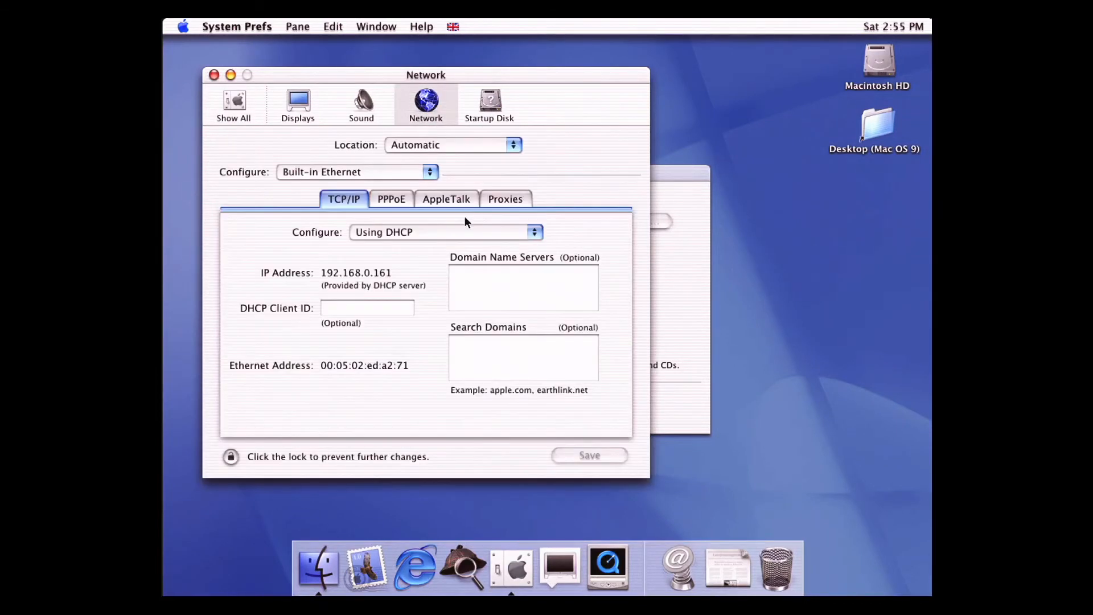
mouse_move(273, 127)
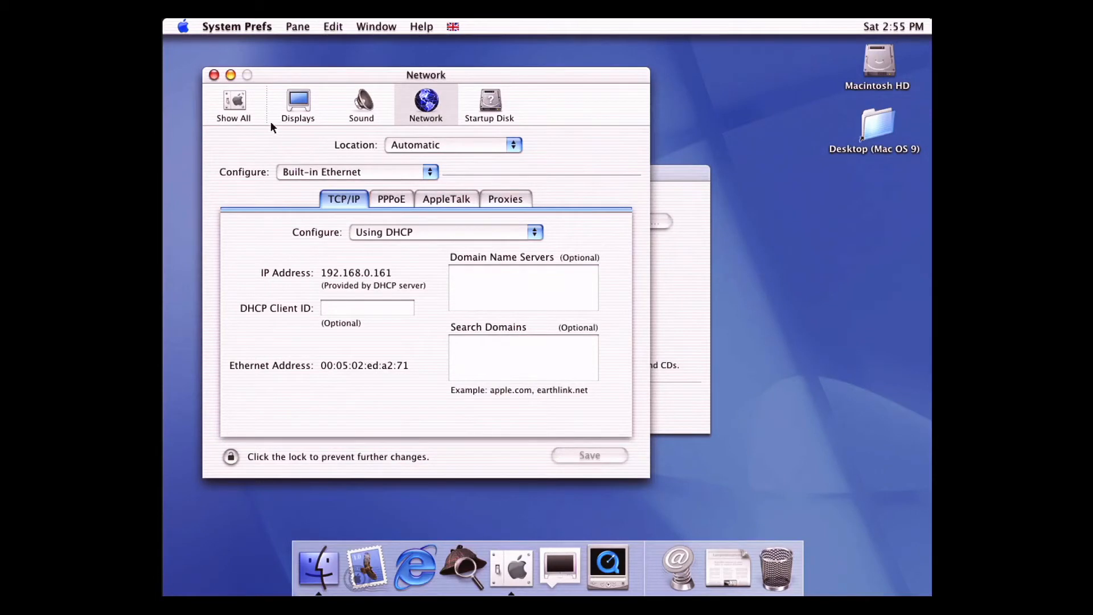
click(234, 100)
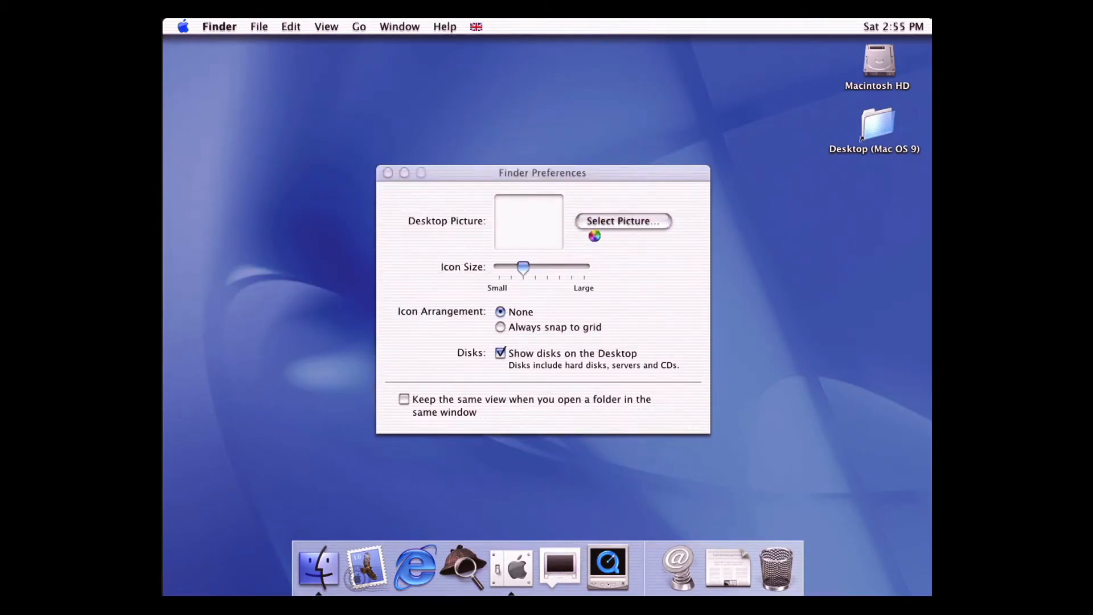
- Bring up the Choose A Picture dialog for the desktop background
click(622, 221)
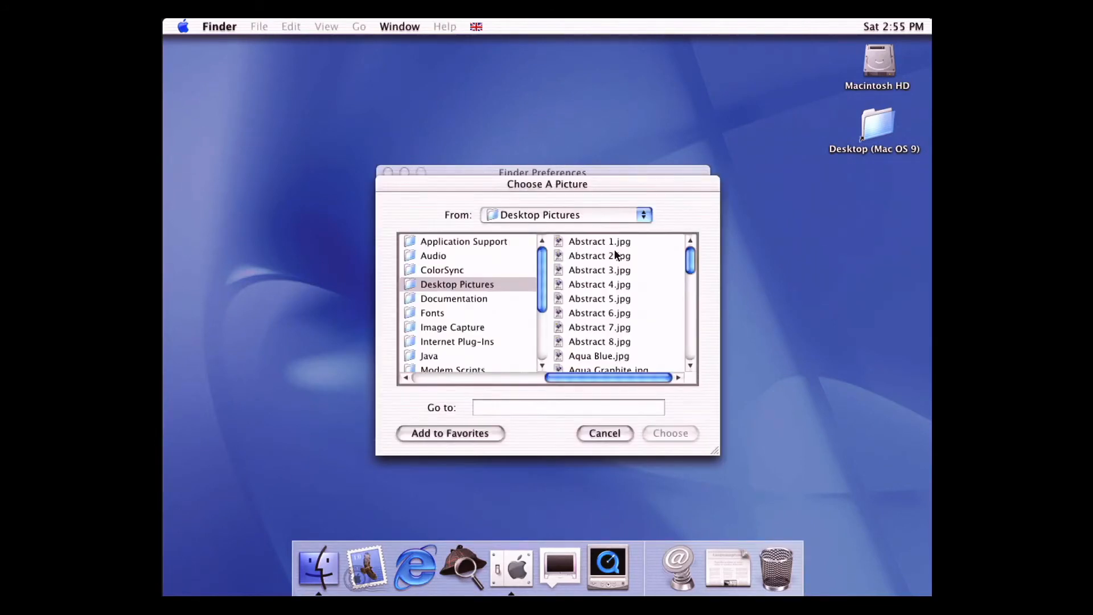